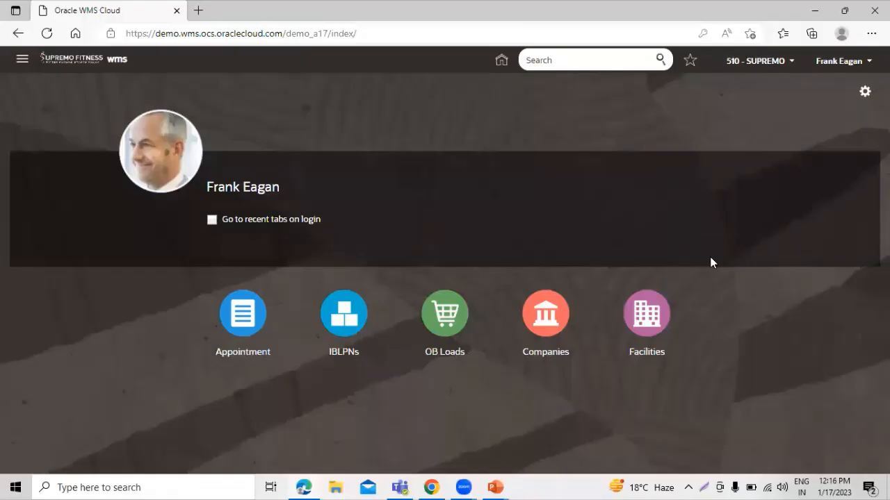
pyautogui.moveTo(530, 139)
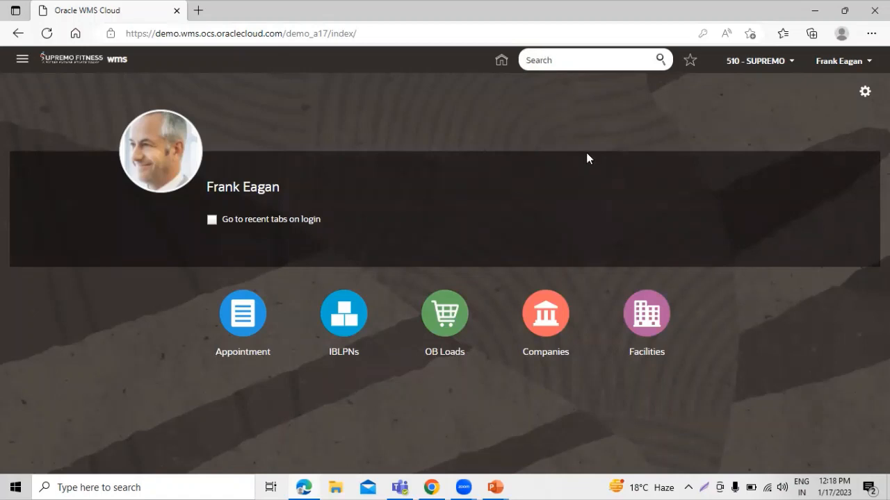
# Find and open the Order Types setup screen via the global search for 'order'
pyautogui.write('order t')
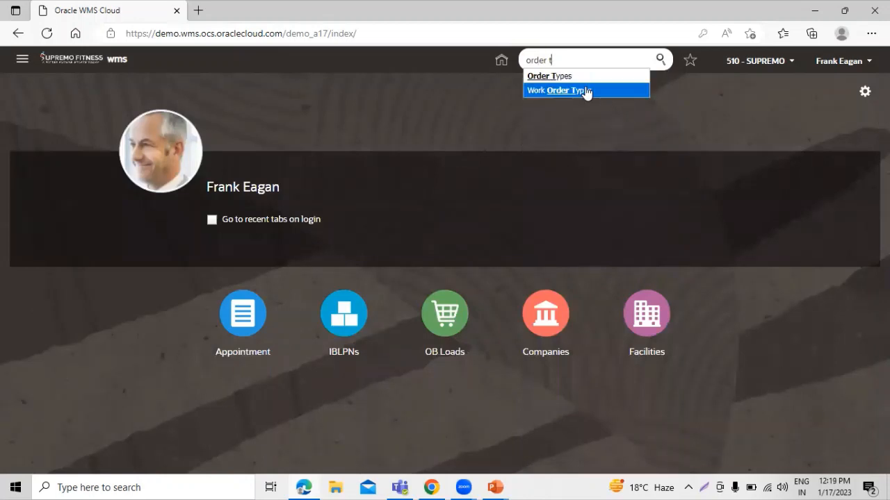
pyautogui.click(556, 75)
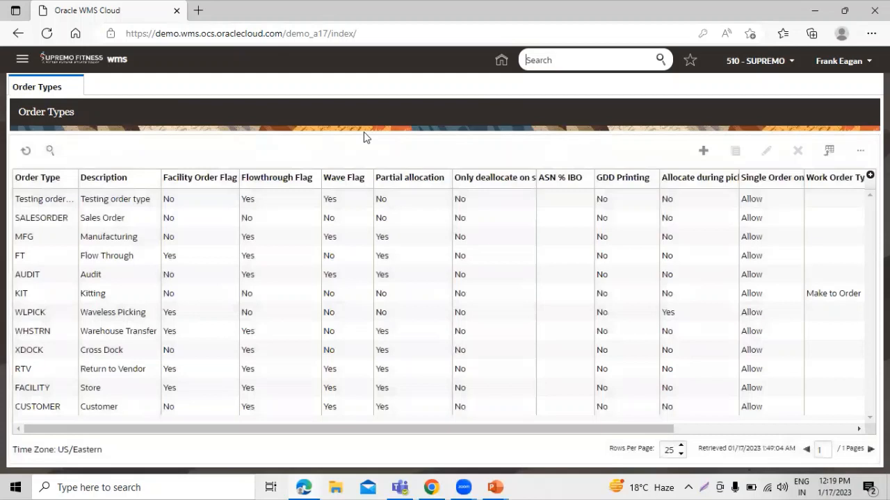
# Start a new order type record and get ready to enter its Order Type code
pyautogui.click(703, 150)
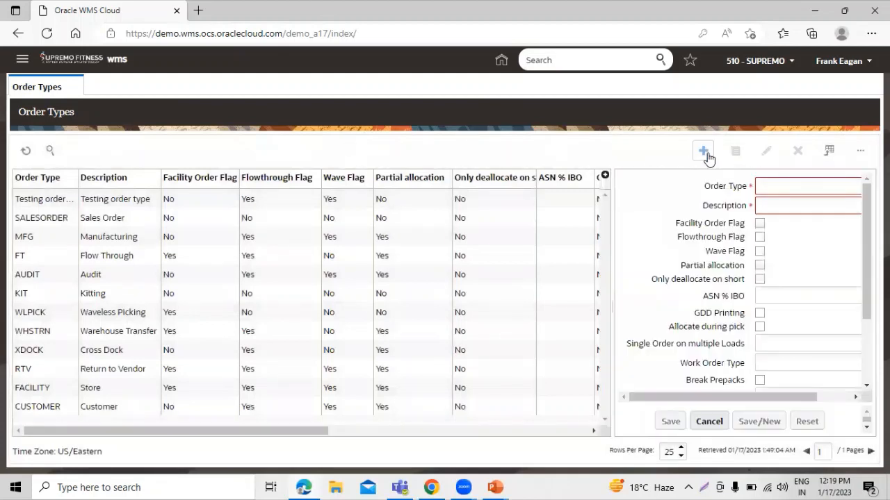
pyautogui.moveTo(572, 297)
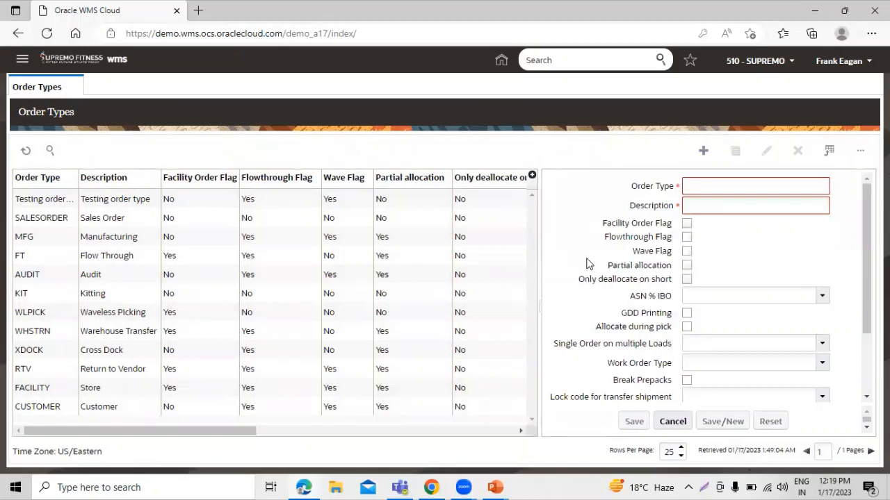
pyautogui.moveTo(615, 246)
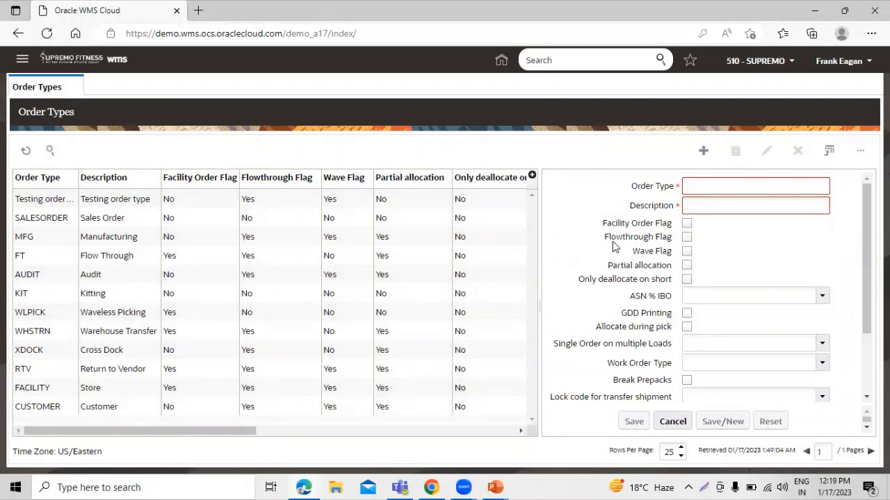
pyautogui.scroll(-3)
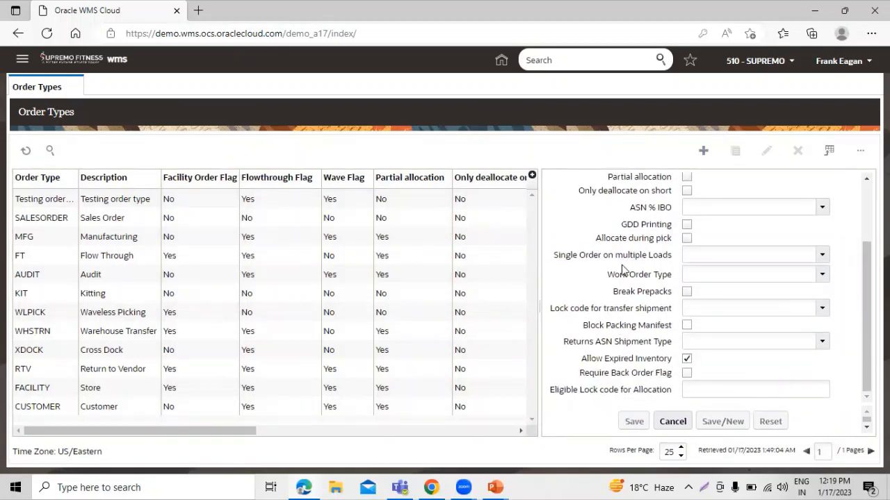
pyautogui.moveTo(590, 295)
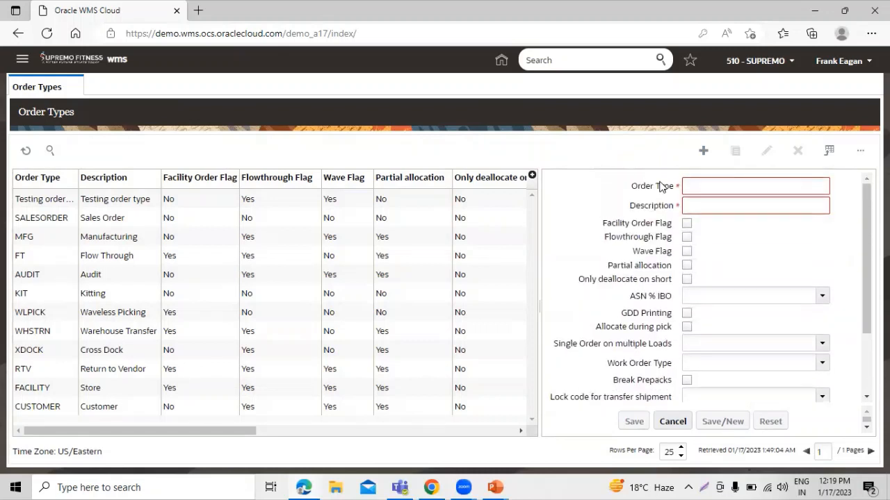
pyautogui.click(753, 187)
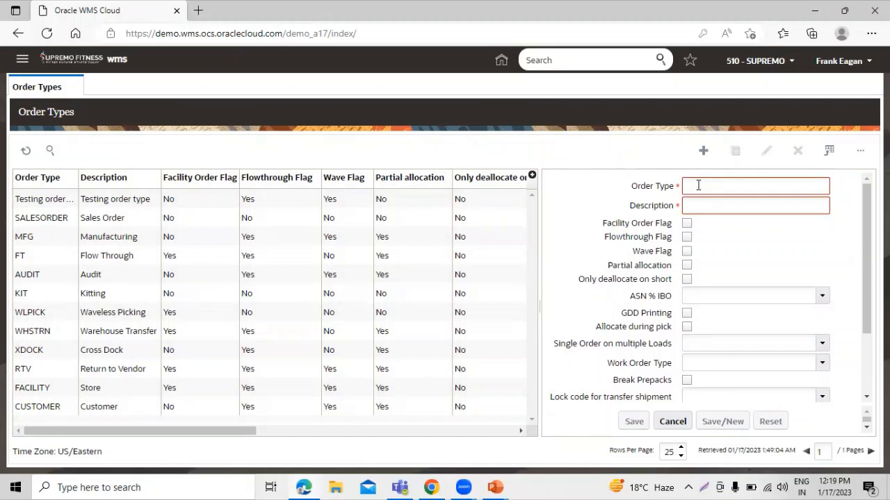
# Enter 'Test Order Type' as both the order type code and its description
pyautogui.write('Test')
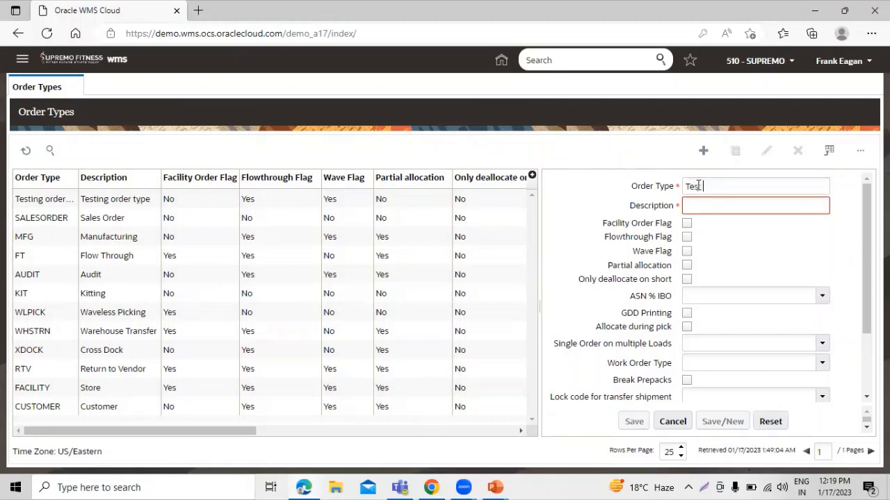
pyautogui.write('Order Ty')
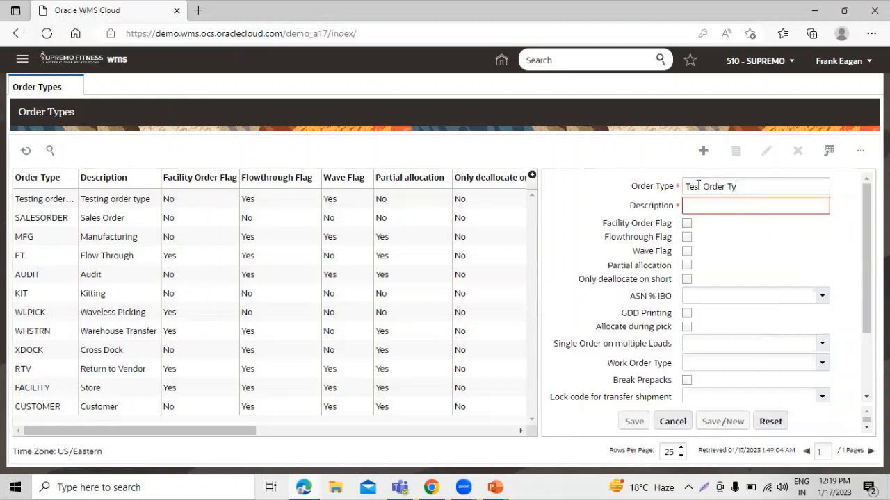
pyautogui.click(756, 206)
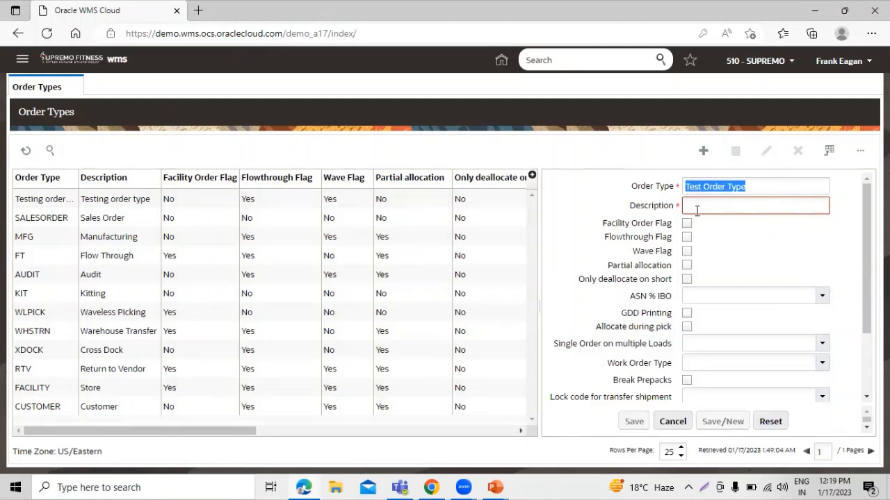
pyautogui.write('Test Order Type')
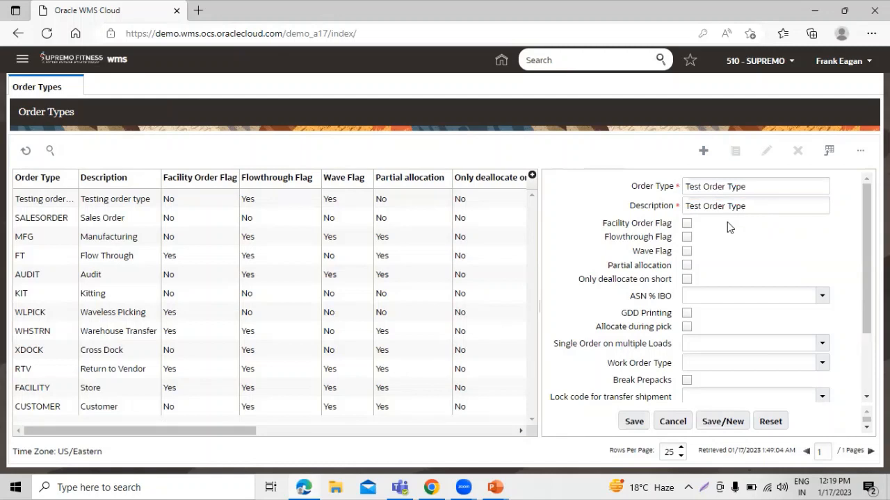
pyautogui.moveTo(726, 234)
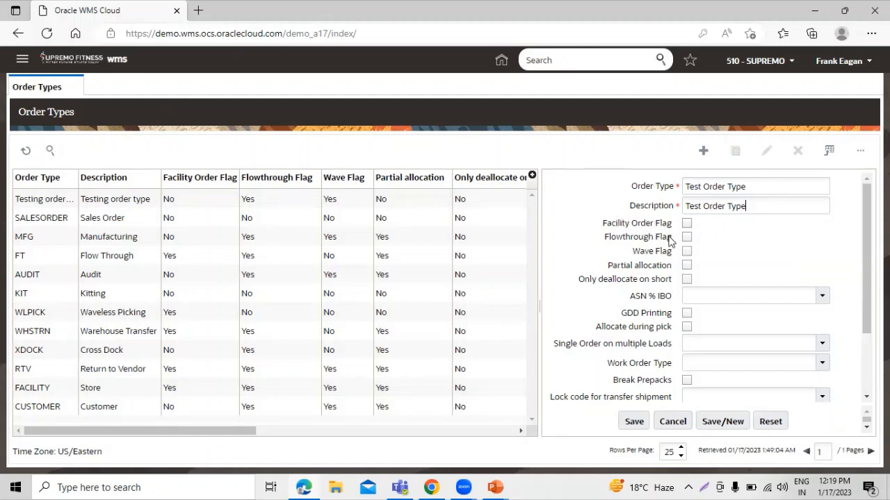
pyautogui.moveTo(713, 233)
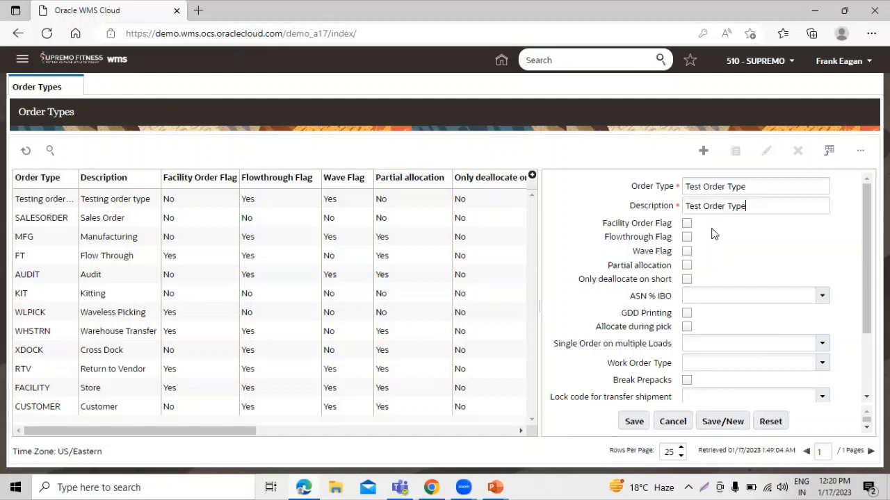
pyautogui.moveTo(648, 256)
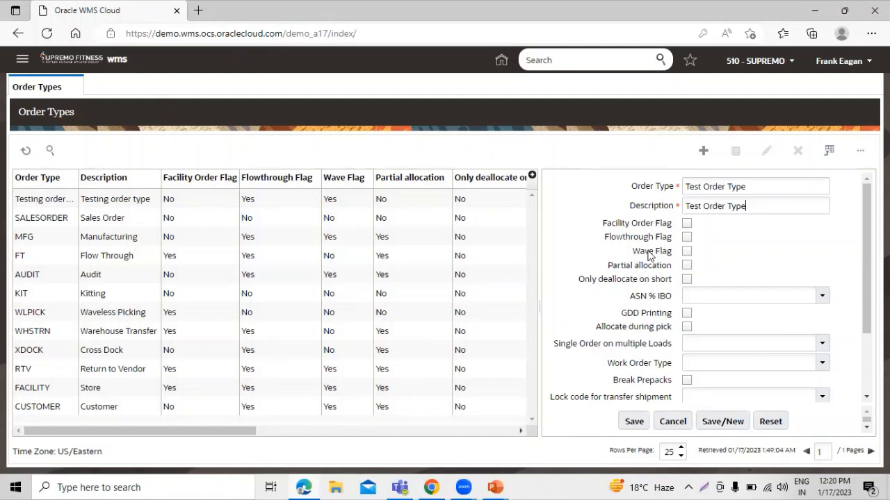
pyautogui.moveTo(666, 254)
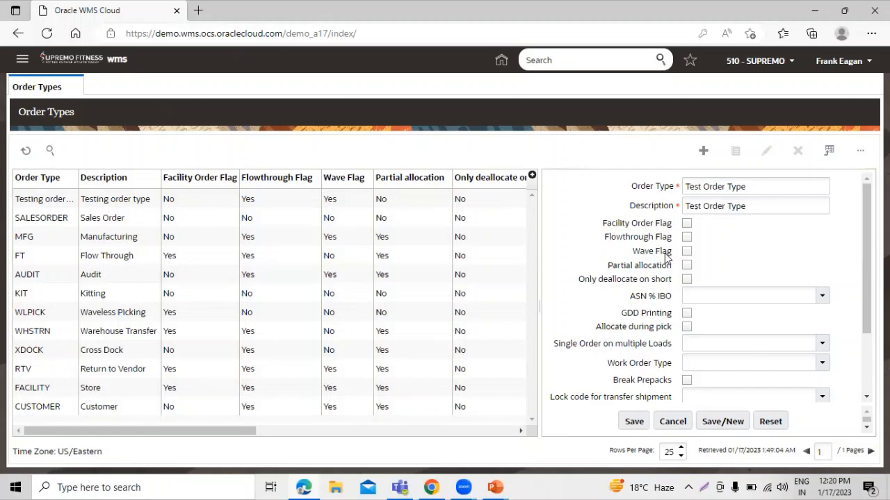
# Switch on the Wave Flag checkbox for the new Test Order Type
pyautogui.click(755, 206)
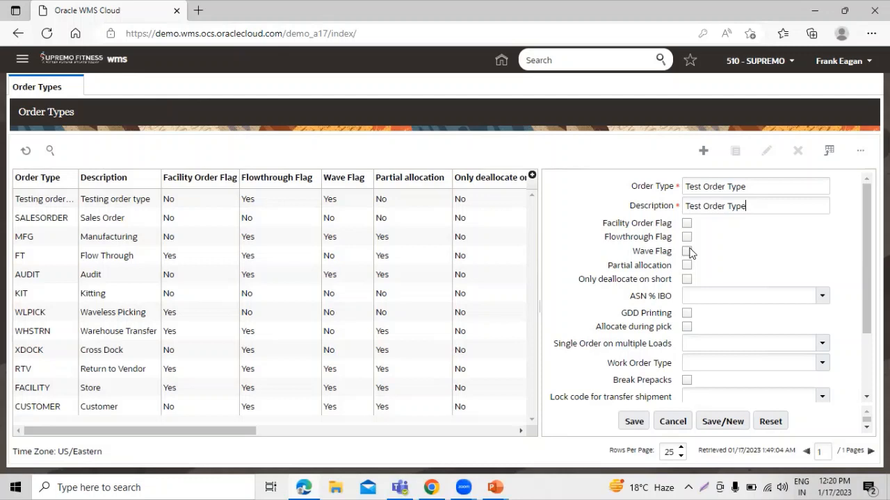
pyautogui.click(687, 250)
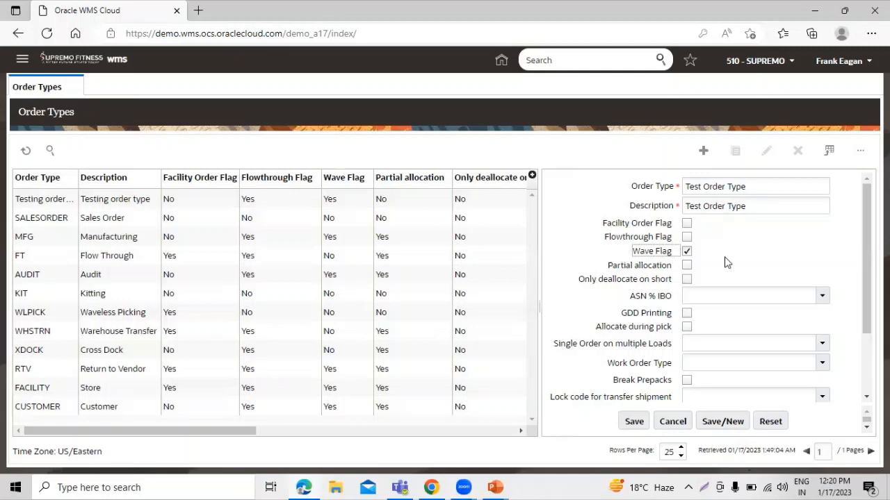
pyautogui.moveTo(734, 269)
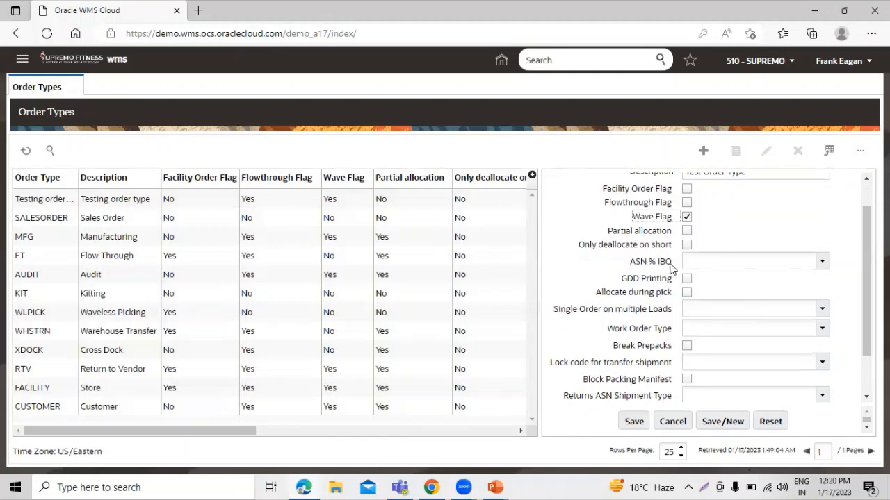
# Set ASN % IBO to Units, allow expired inventory and single order on multiple loads, then save Test Order Type
pyautogui.click(823, 262)
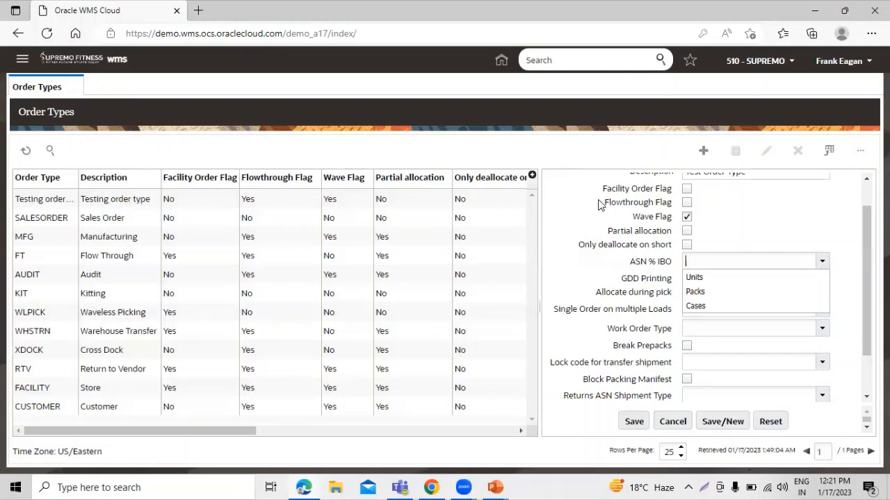
pyautogui.moveTo(645, 238)
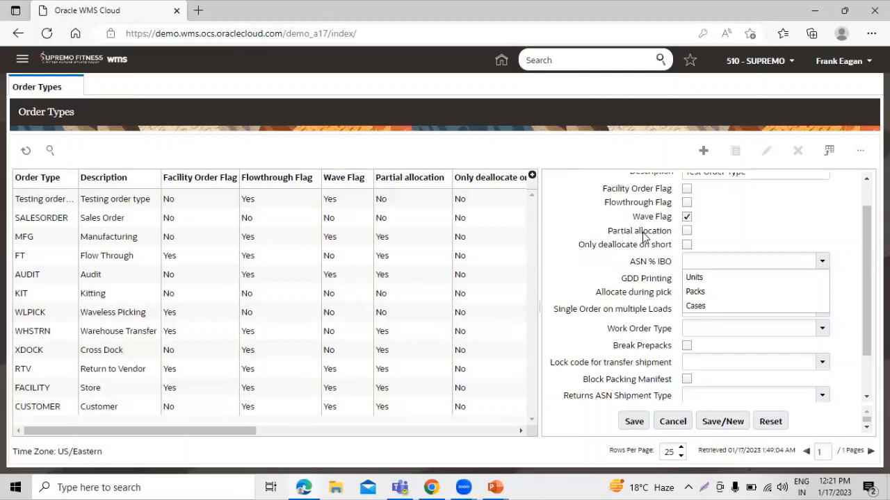
pyautogui.moveTo(673, 233)
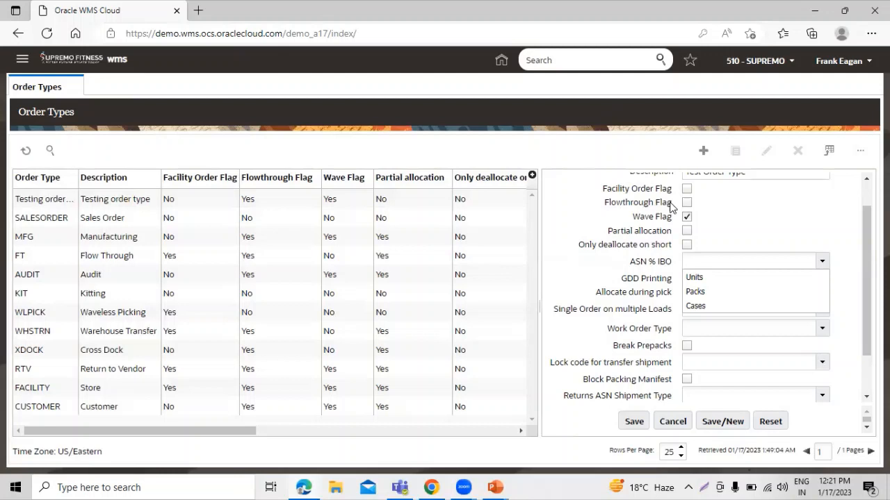
pyautogui.moveTo(667, 206)
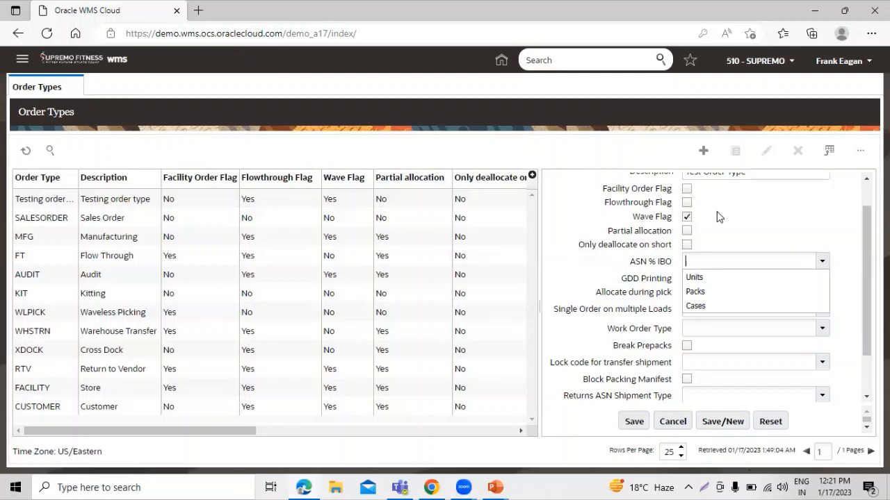
pyautogui.moveTo(729, 231)
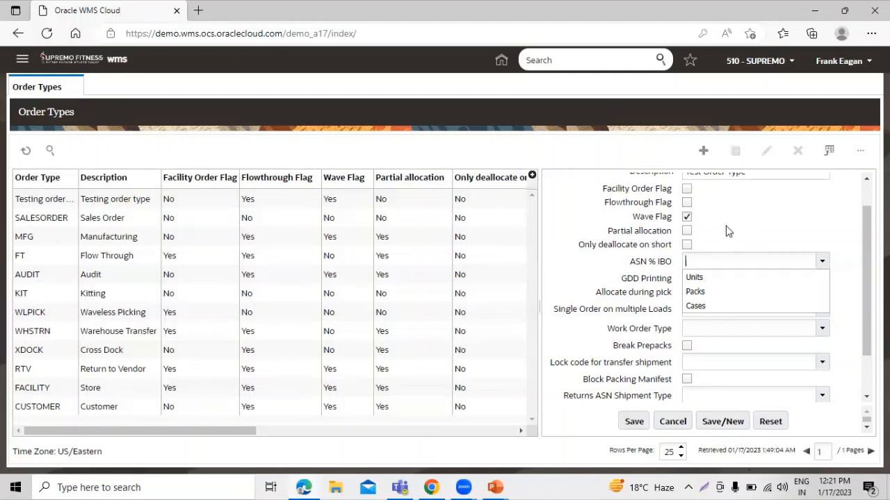
pyautogui.moveTo(728, 307)
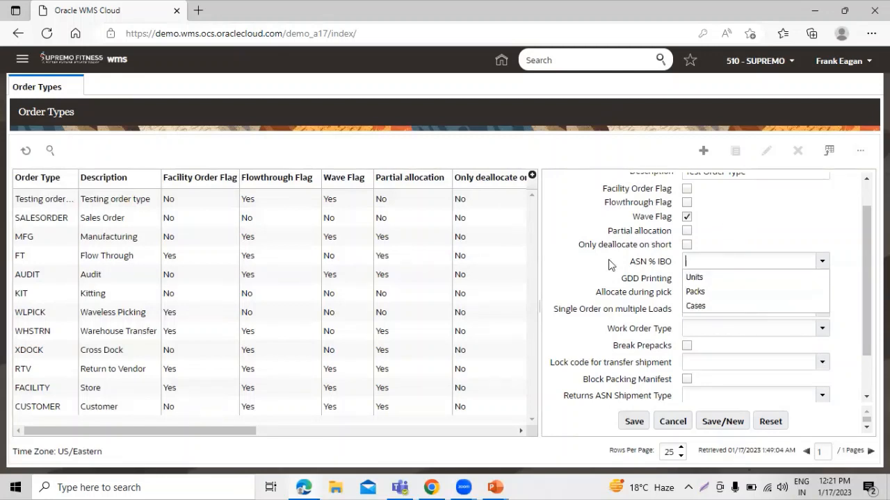
pyautogui.click(695, 276)
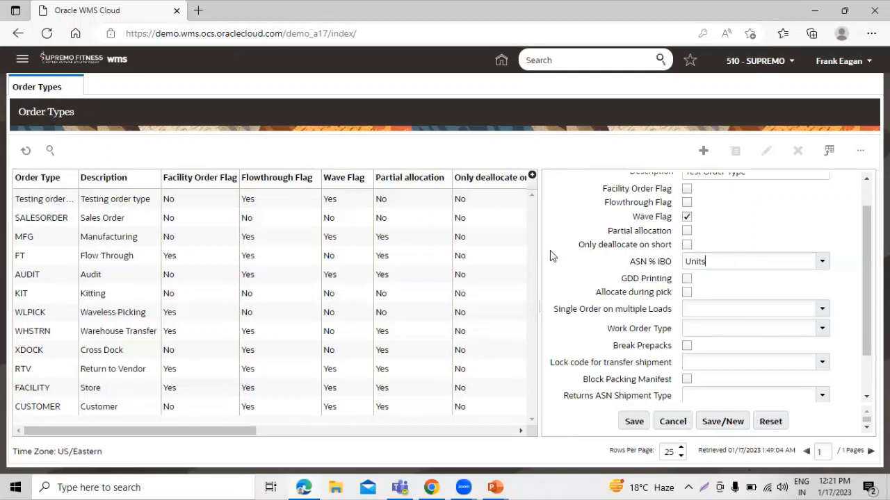
pyautogui.scroll(-3)
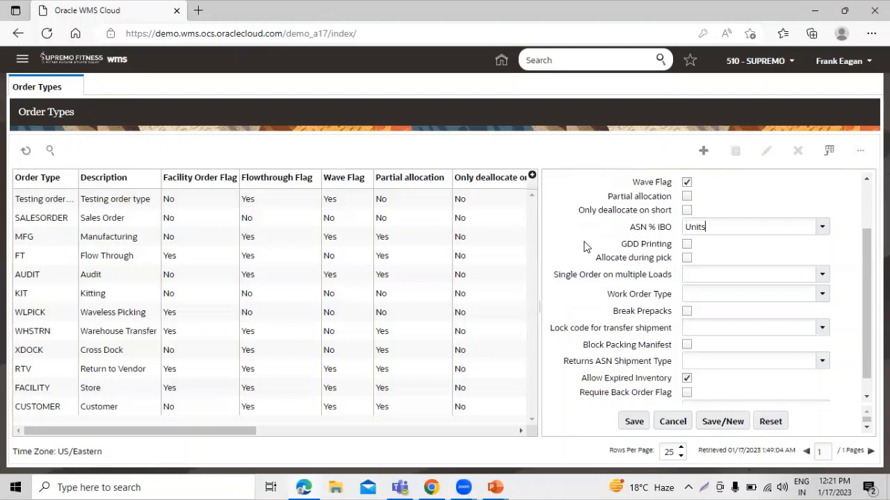
pyautogui.moveTo(811, 264)
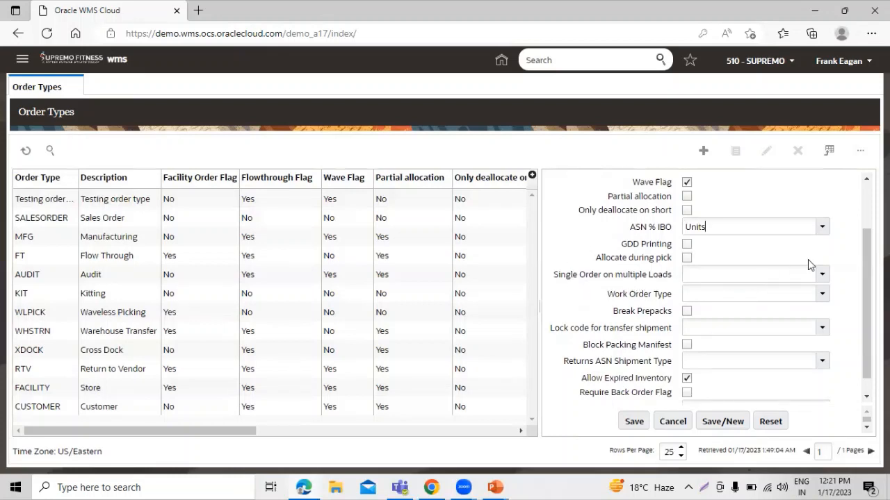
pyautogui.click(820, 275)
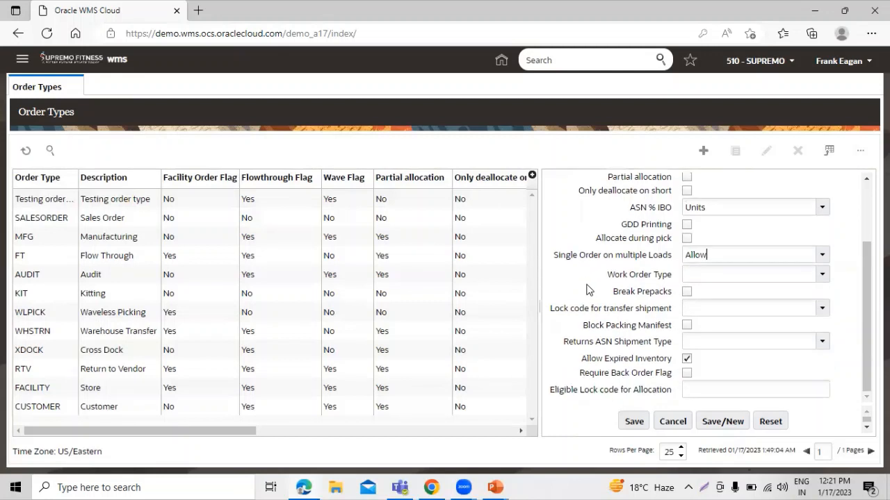
pyautogui.moveTo(596, 372)
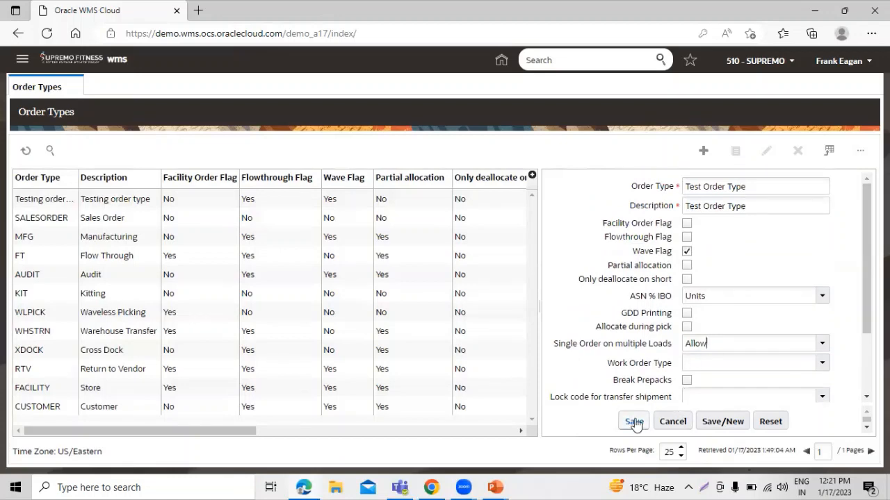
pyautogui.click(633, 422)
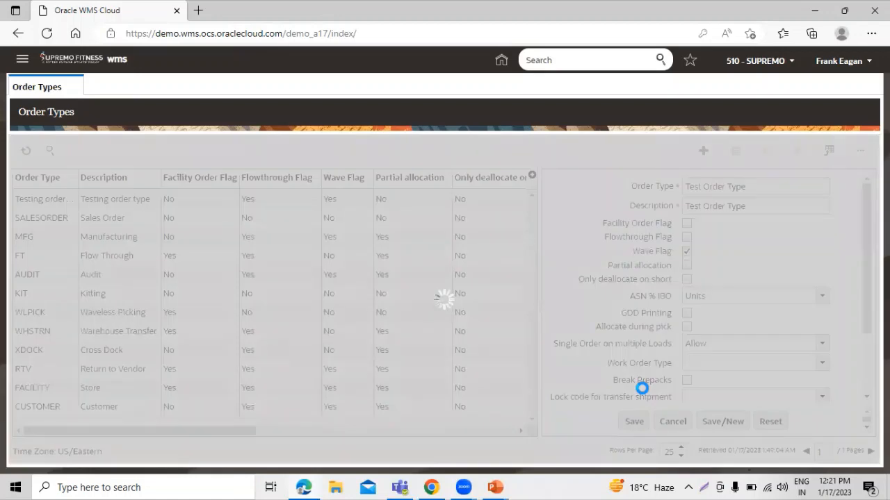
# Finish saving Test Order Type and search 'order' to find the Order Header screen
pyautogui.click(634, 422)
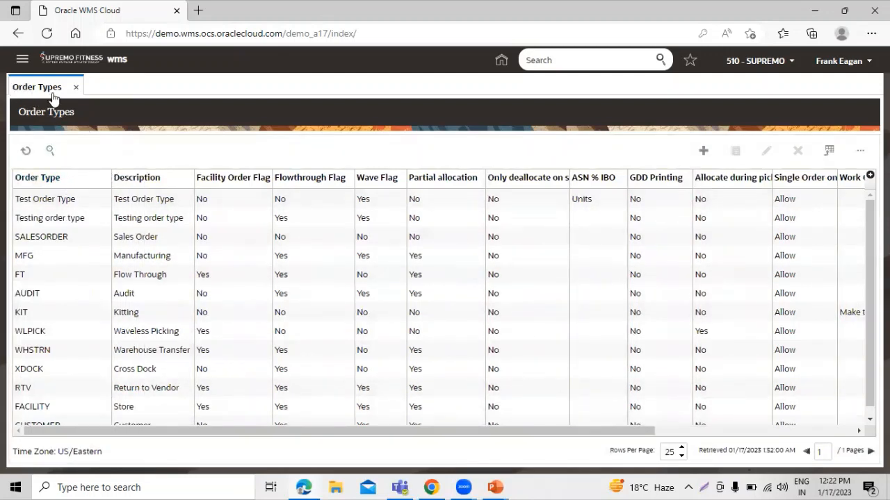
pyautogui.moveTo(118, 161)
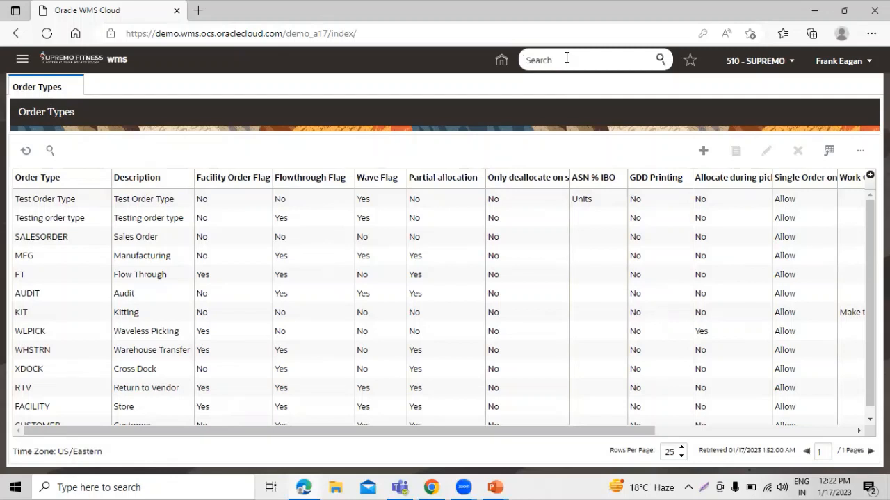
pyautogui.write('order')
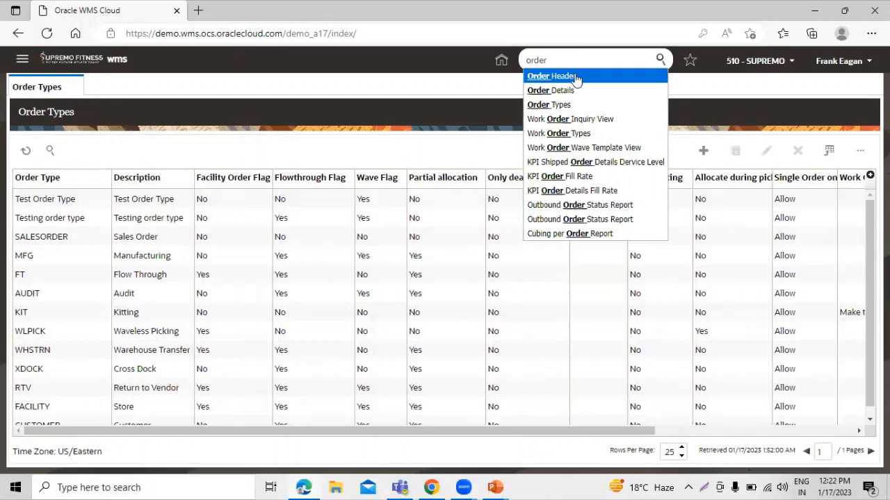
# Start a new order header with order number OB_ORDER_007
pyautogui.click(551, 75)
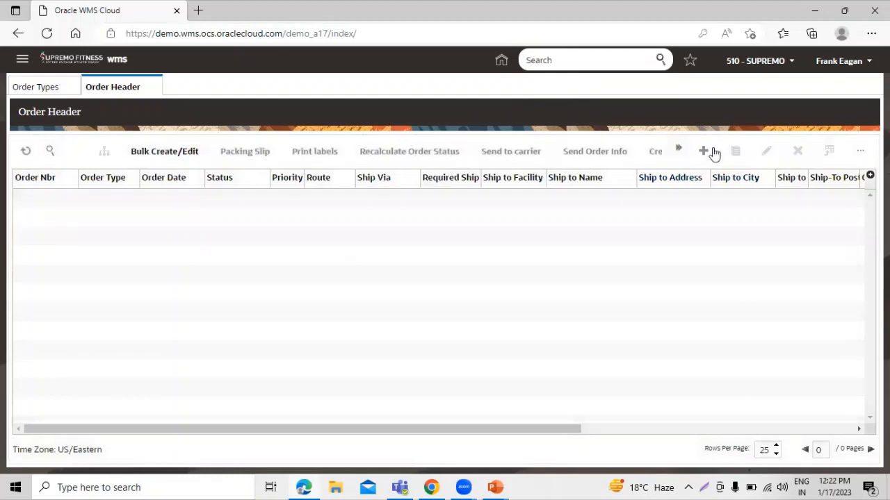
pyautogui.click(703, 150)
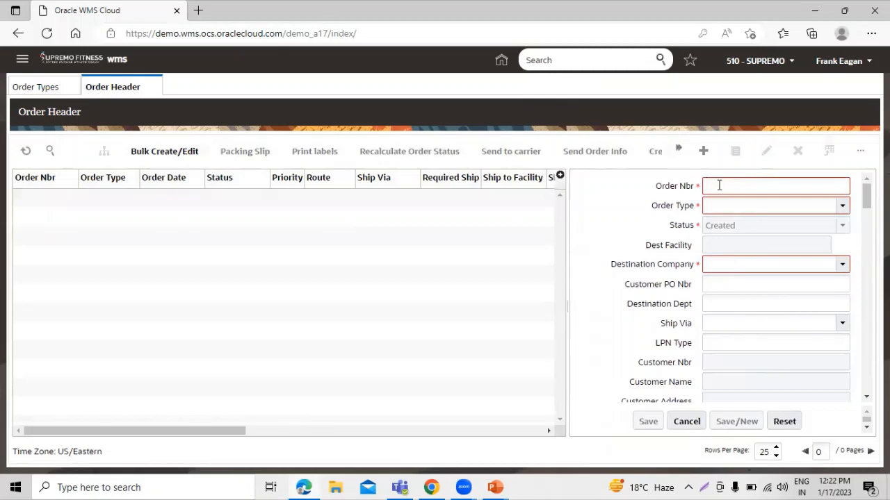
pyautogui.click(775, 186)
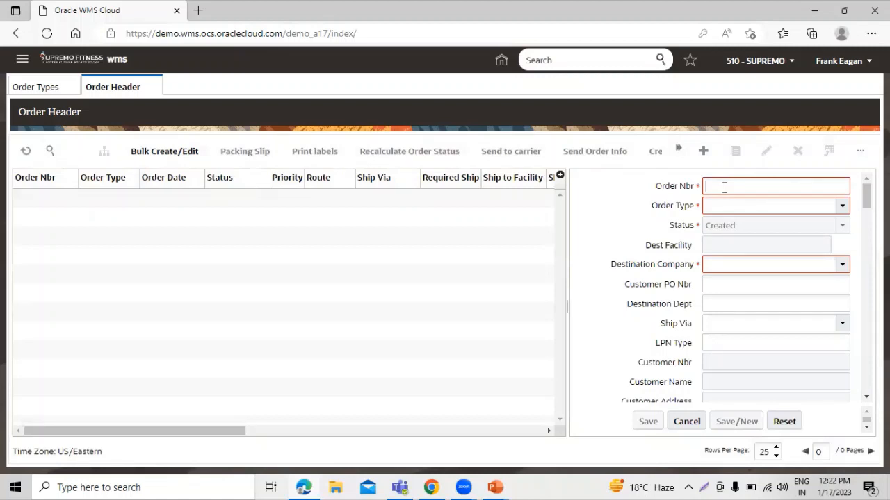
pyautogui.write('OB')
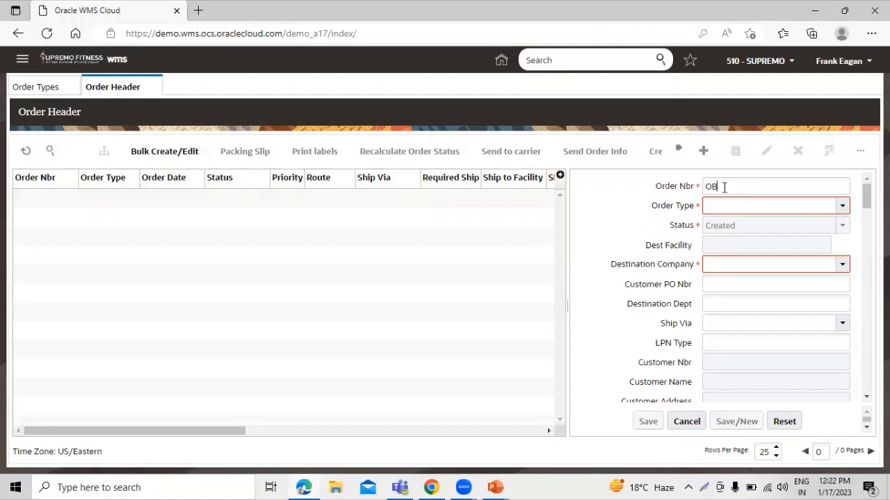
pyautogui.write('_0')
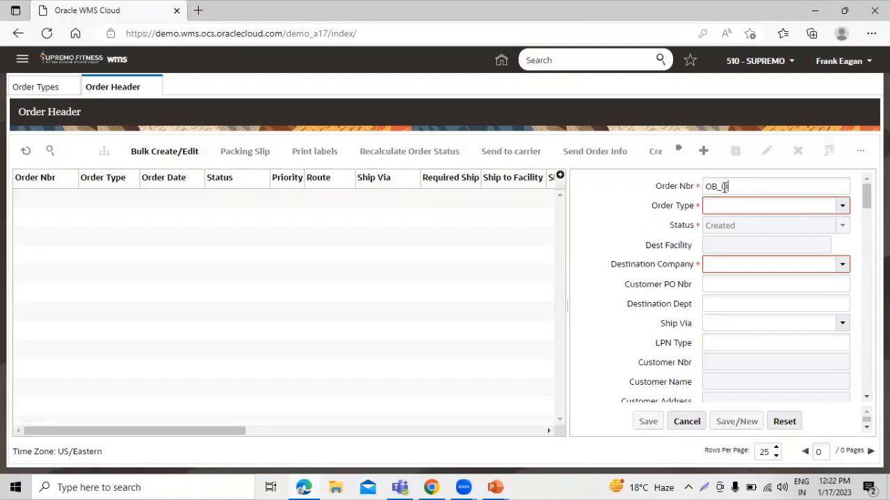
pyautogui.write('ORDER_007')
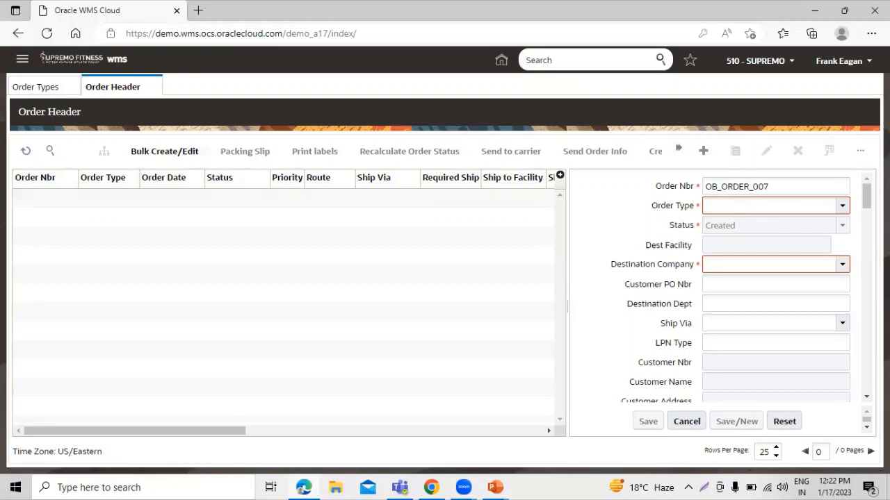
# Assign Test Order Type and destination company 763 to the order
pyautogui.click(843, 206)
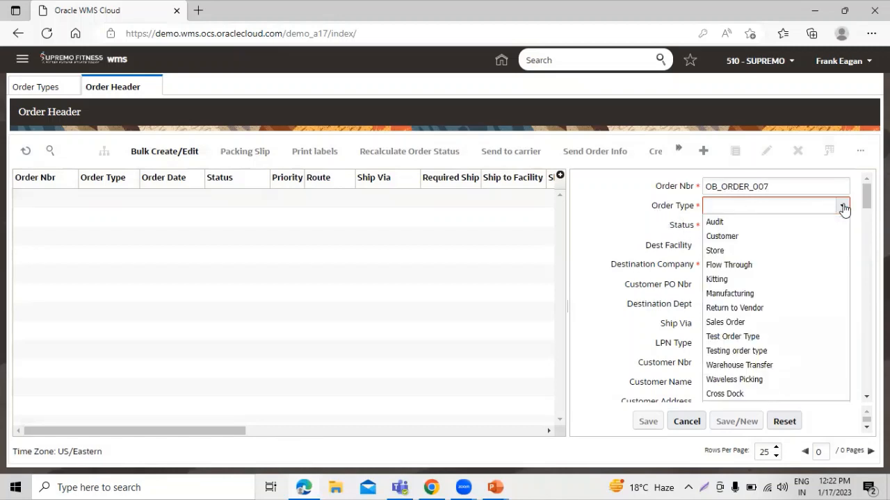
pyautogui.moveTo(838, 220)
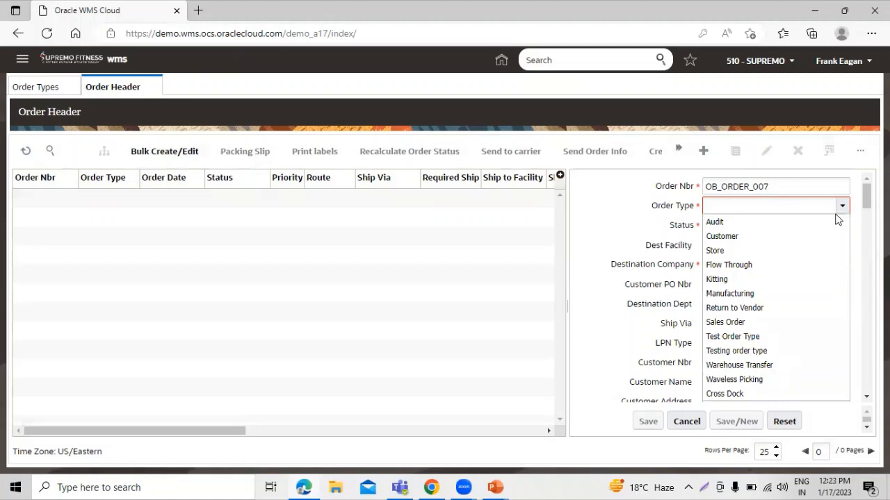
pyautogui.moveTo(792, 347)
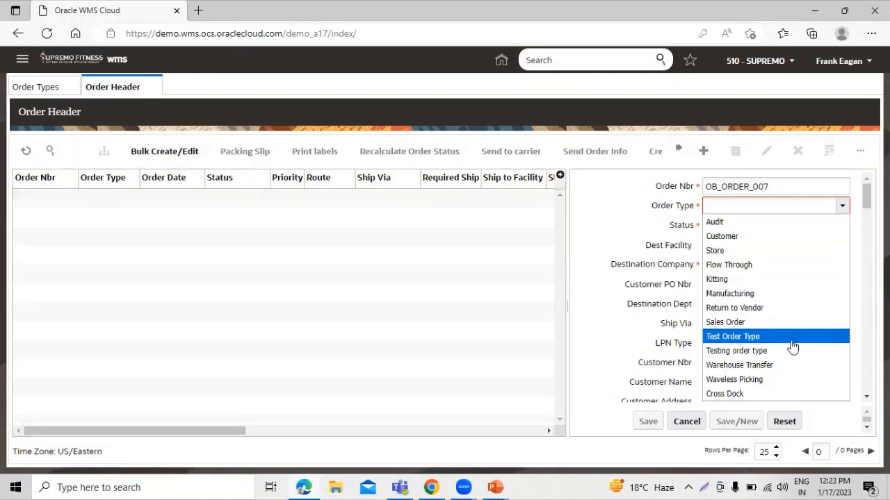
pyautogui.moveTo(790, 338)
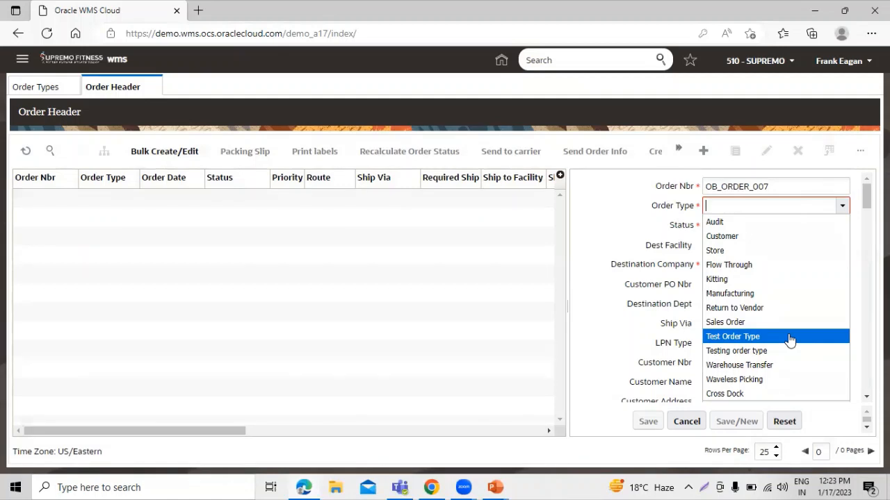
pyautogui.click(734, 336)
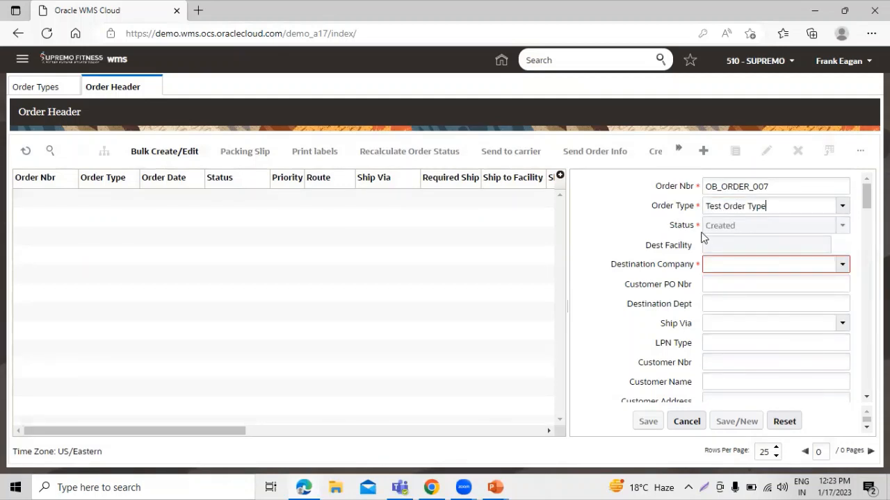
pyautogui.moveTo(712, 236)
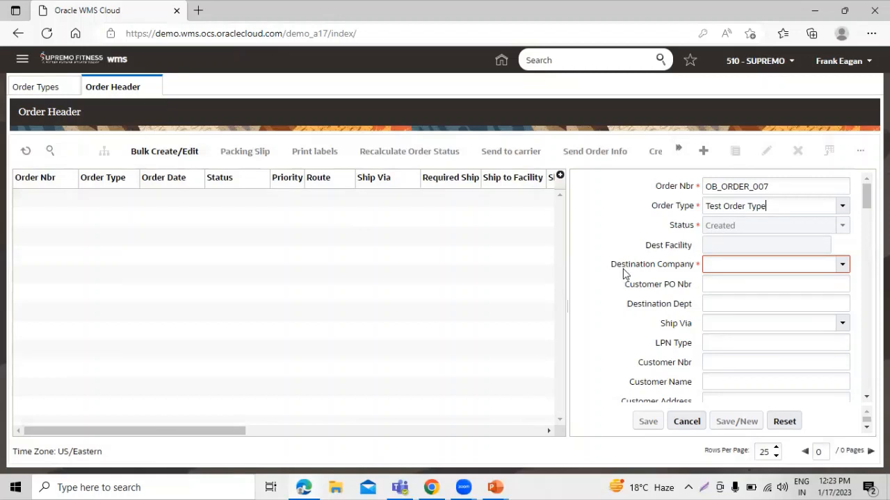
pyautogui.moveTo(843, 275)
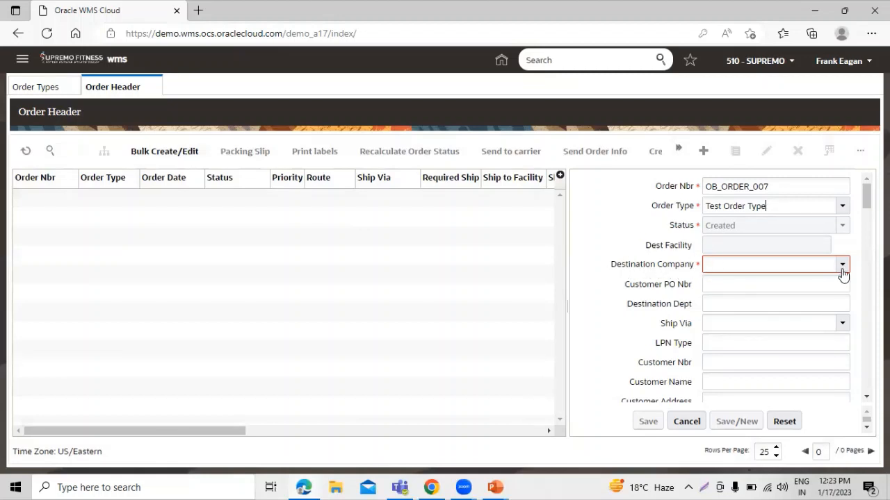
pyautogui.click(841, 264)
pyautogui.write('763')
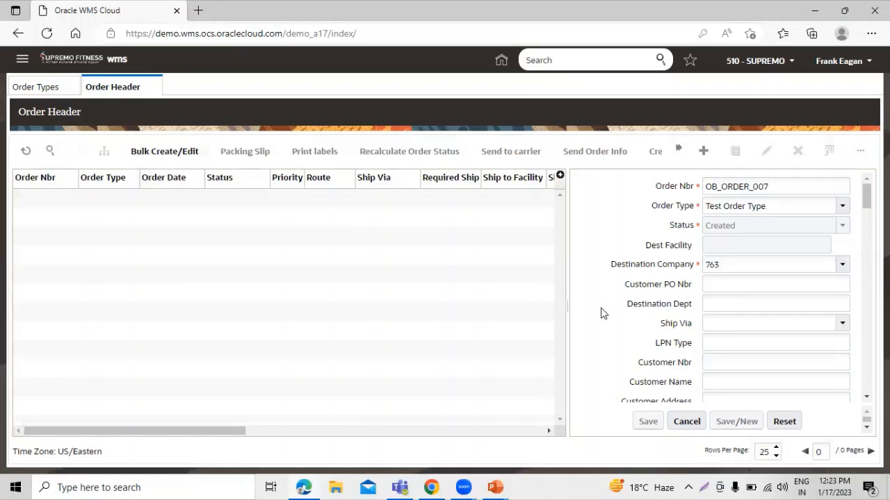
# Enter customer name Frank and customer address New York on OB_ORDER_007
pyautogui.scroll(-3)
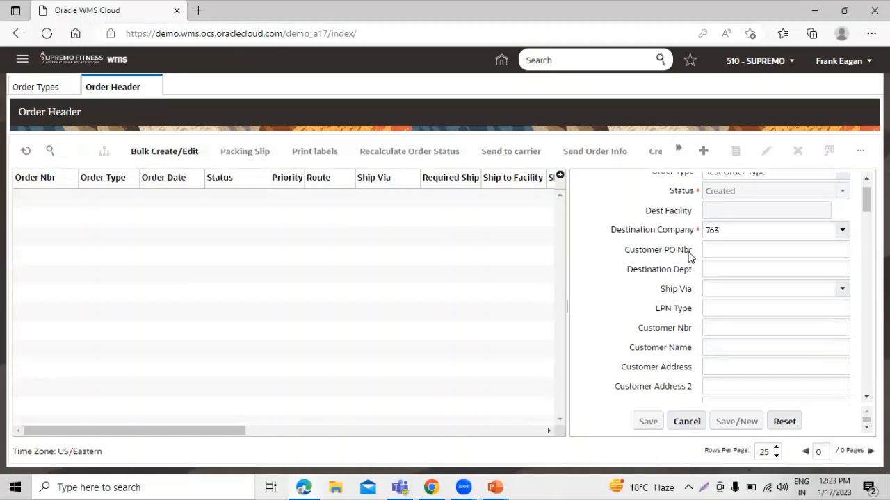
pyautogui.scroll(-3)
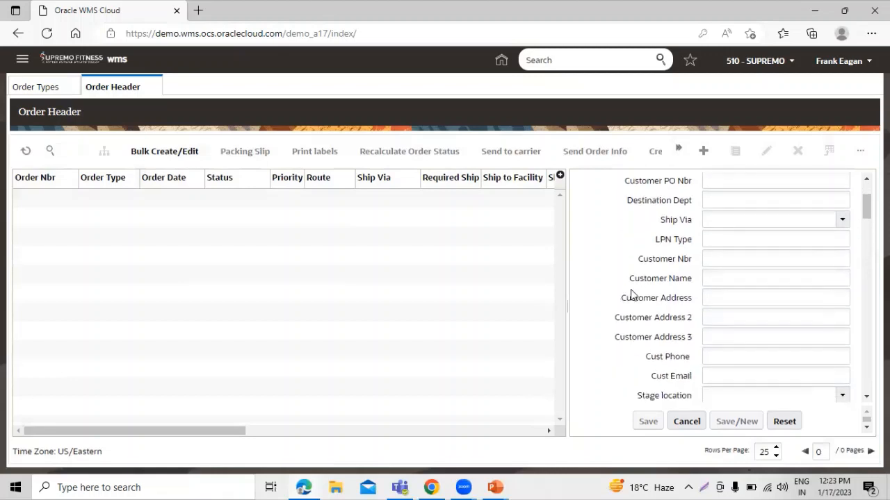
pyautogui.click(772, 278)
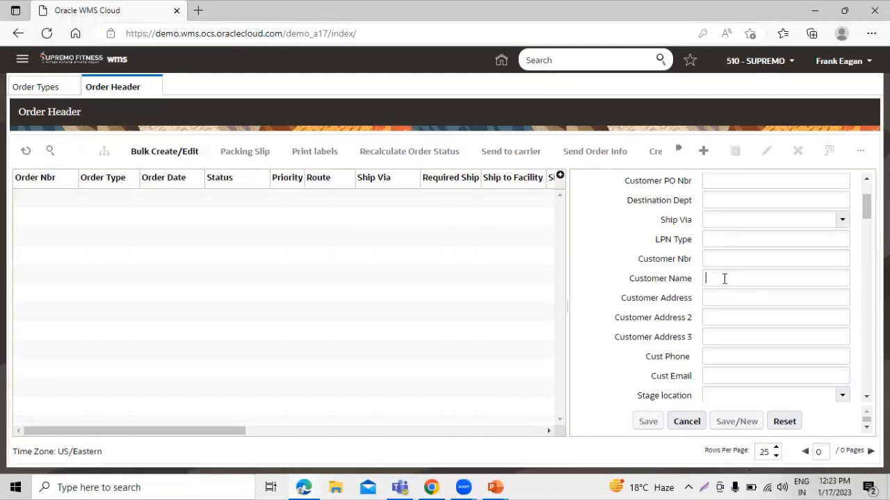
pyautogui.write('Frank Eaga')
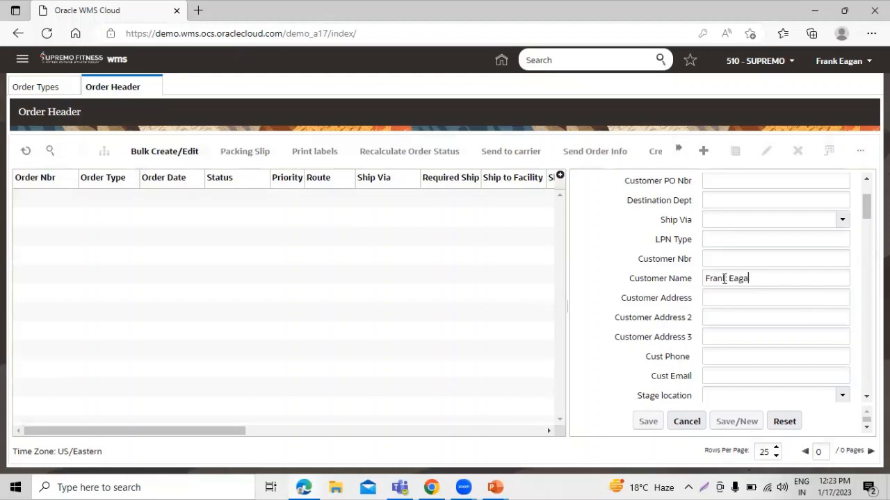
pyautogui.click(775, 297)
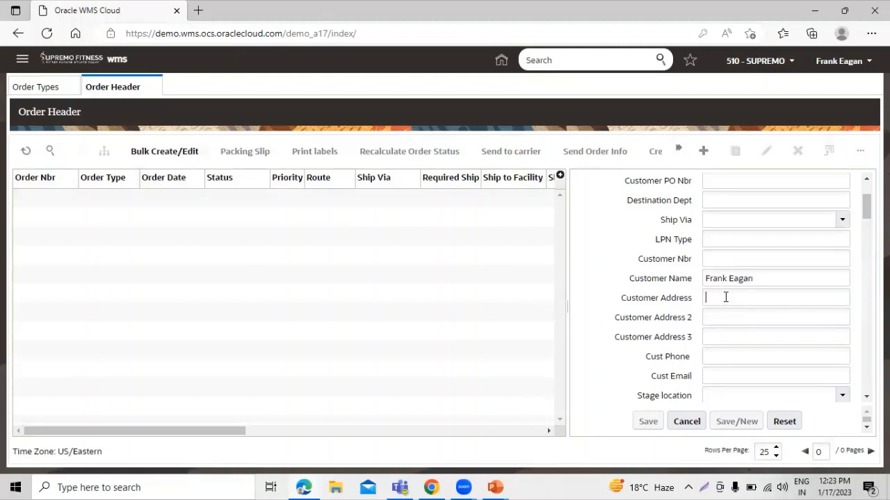
pyautogui.write('New York')
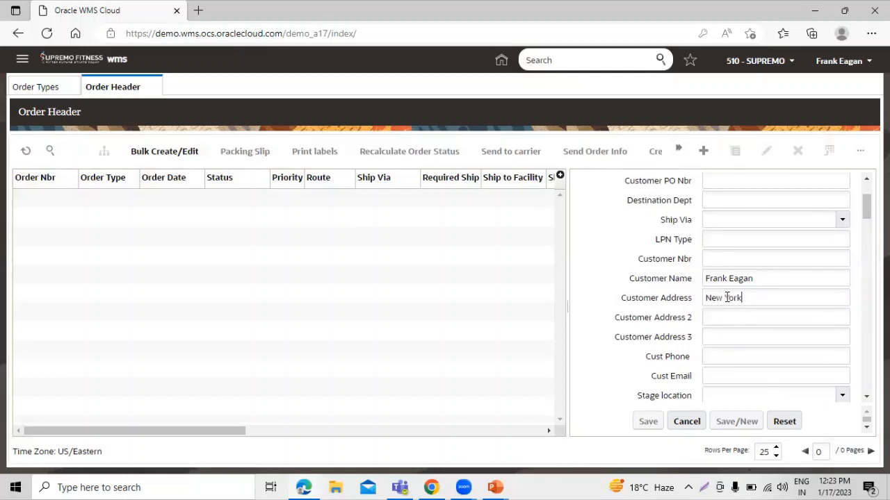
pyautogui.scroll(-3)
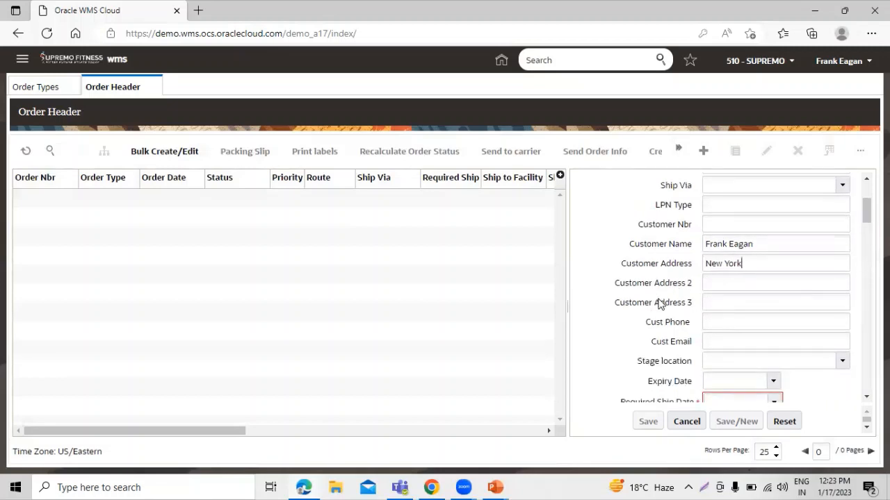
# Pick 01/31/2023 as the required ship date and save OB_ORDER_007 as a Created order
pyautogui.scroll(-3)
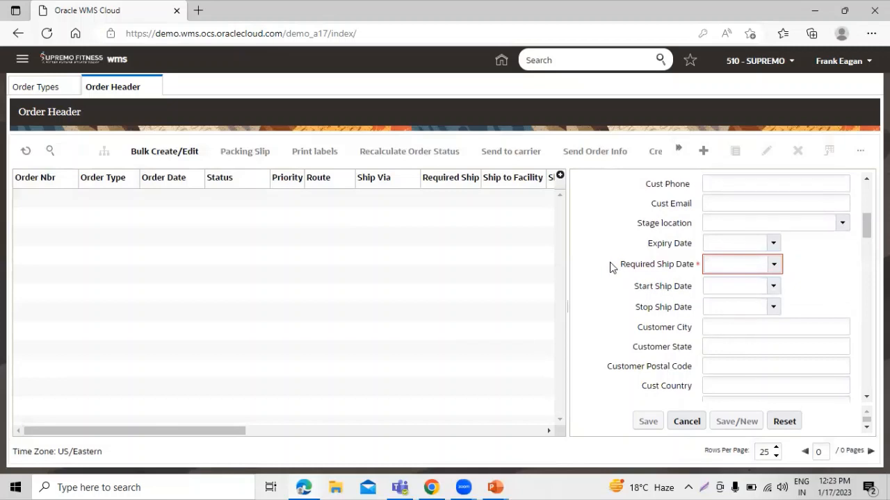
pyautogui.moveTo(785, 271)
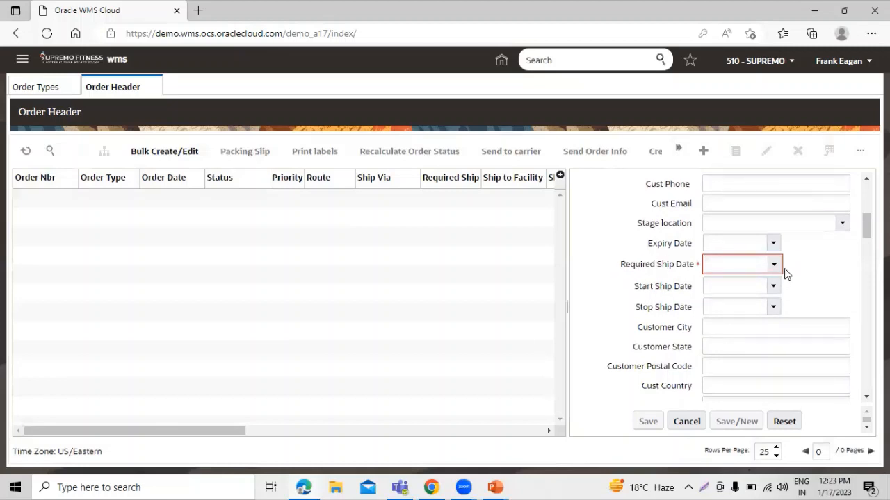
pyautogui.click(770, 264)
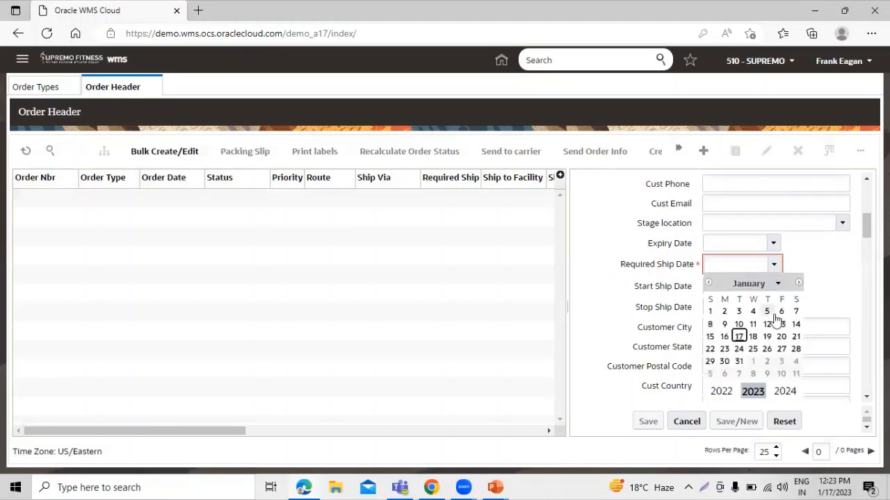
pyautogui.moveTo(738, 354)
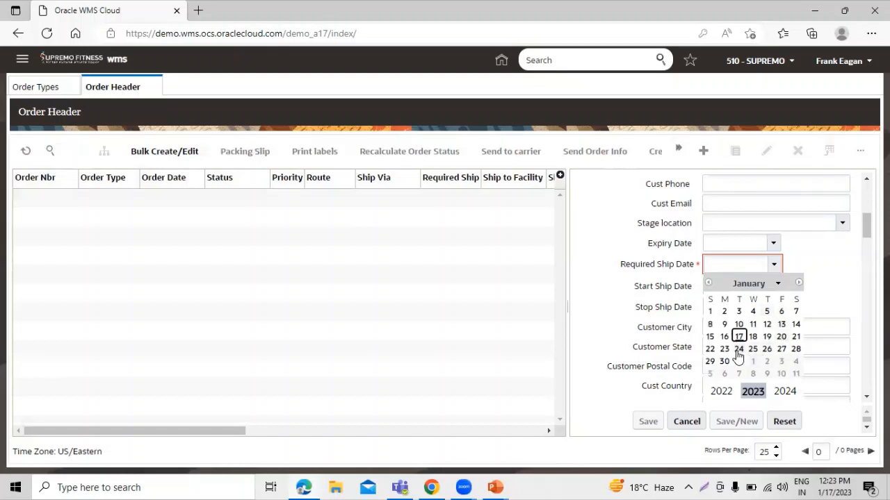
pyautogui.click(723, 361)
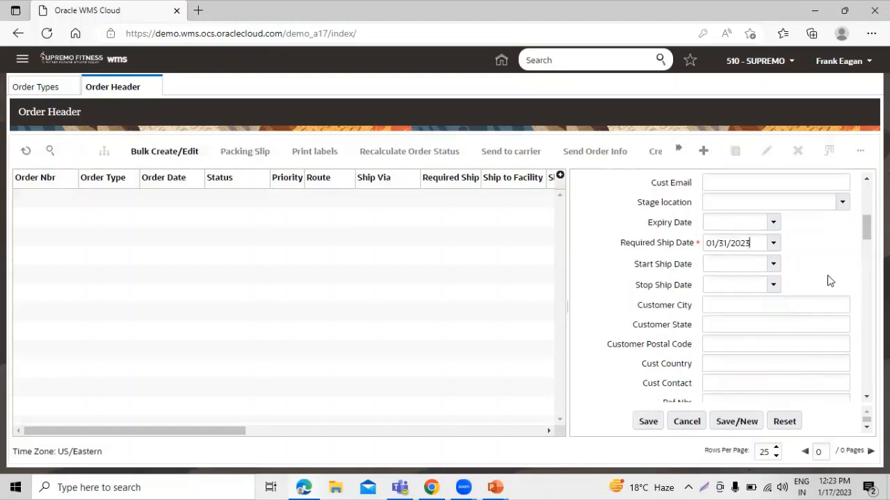
pyautogui.scroll(-3)
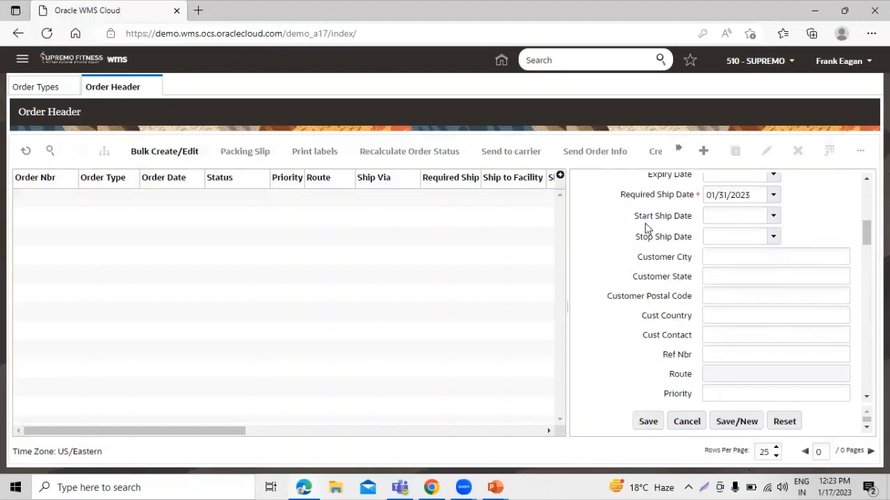
pyautogui.moveTo(682, 245)
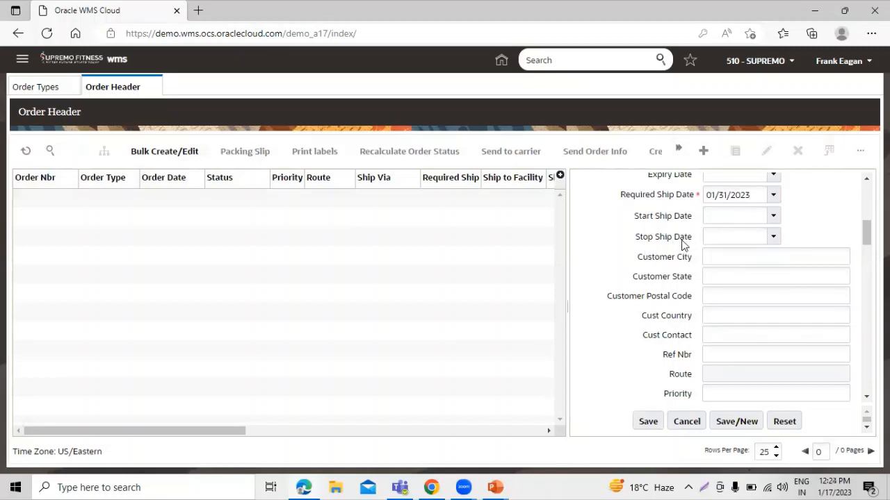
pyautogui.scroll(-3)
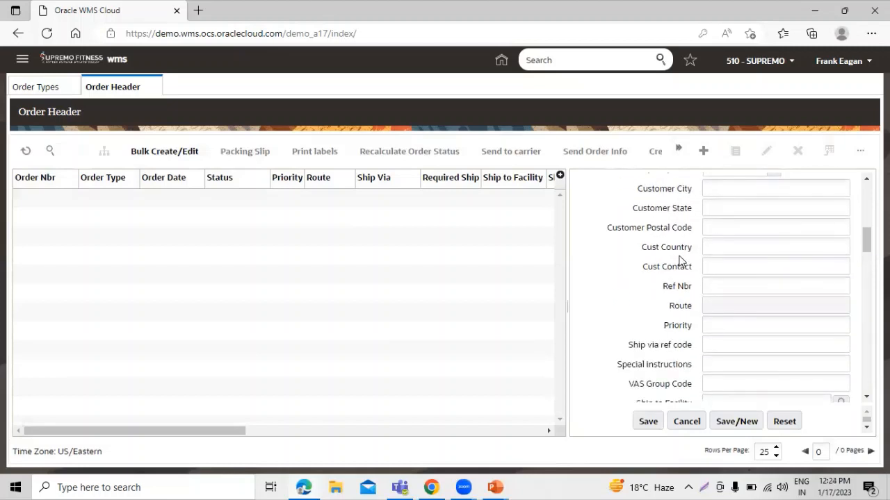
pyautogui.scroll(-3)
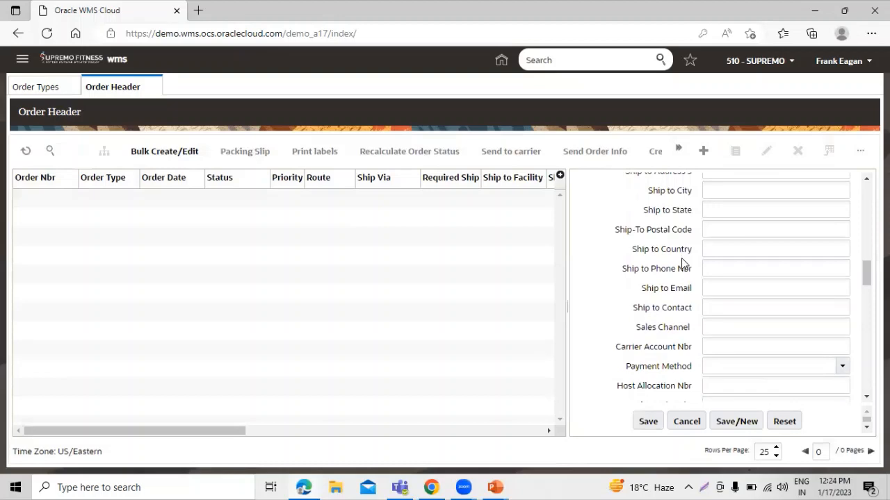
pyautogui.scroll(-3)
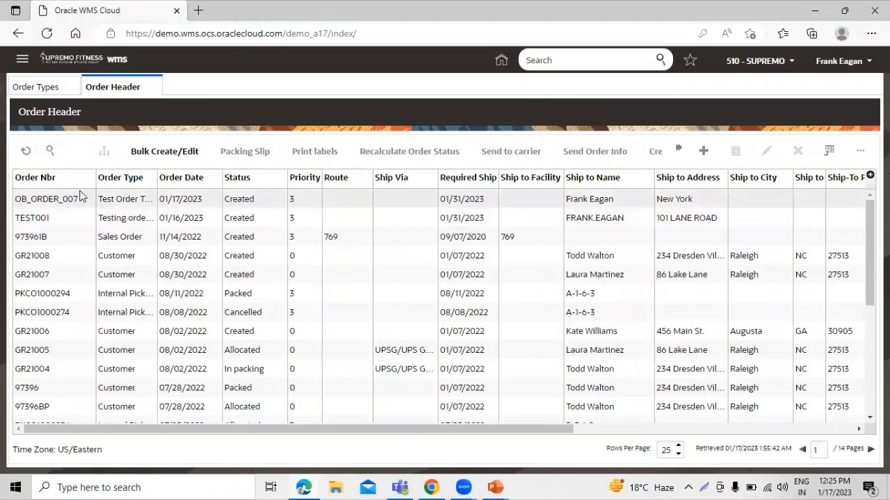
pyautogui.moveTo(100, 183)
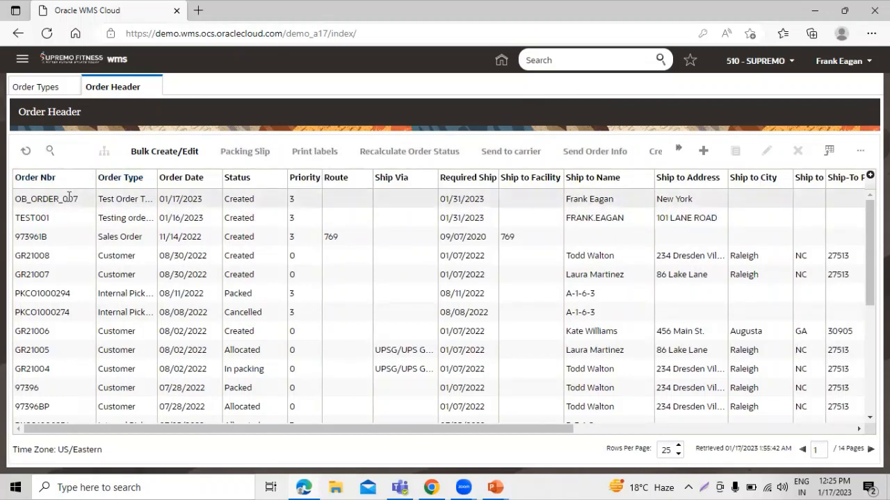
# Open OB_ORDER_007's detail lines and start a new line for item and quantity
pyautogui.click(45, 198)
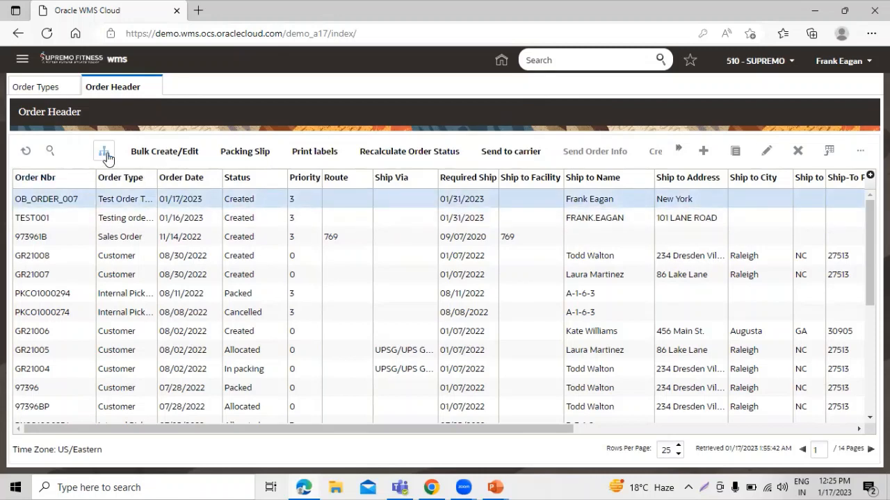
pyautogui.click(103, 150)
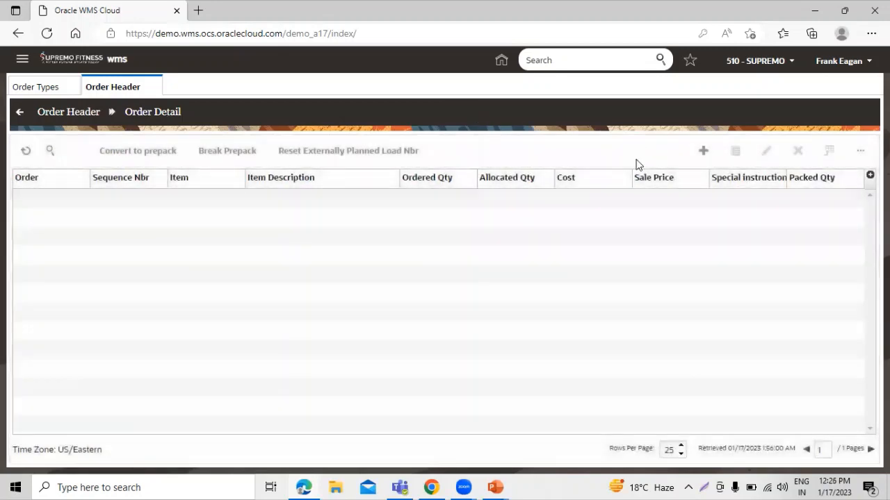
pyautogui.click(704, 150)
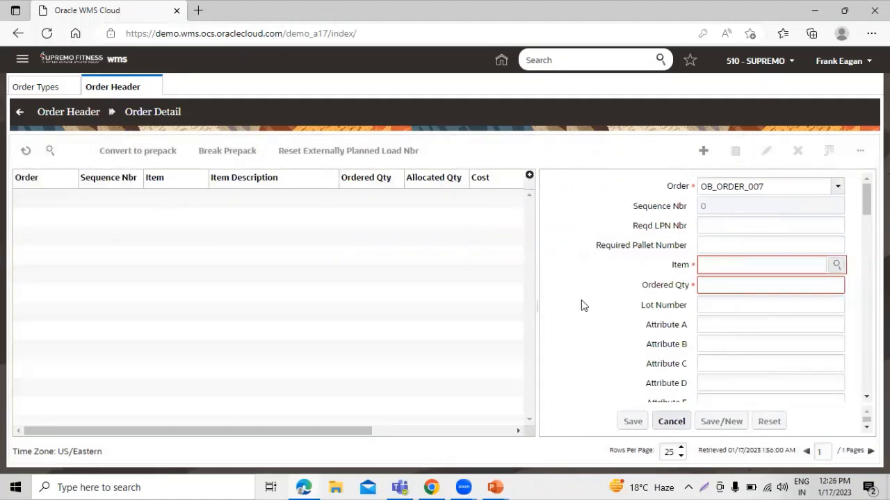
pyautogui.moveTo(835, 265)
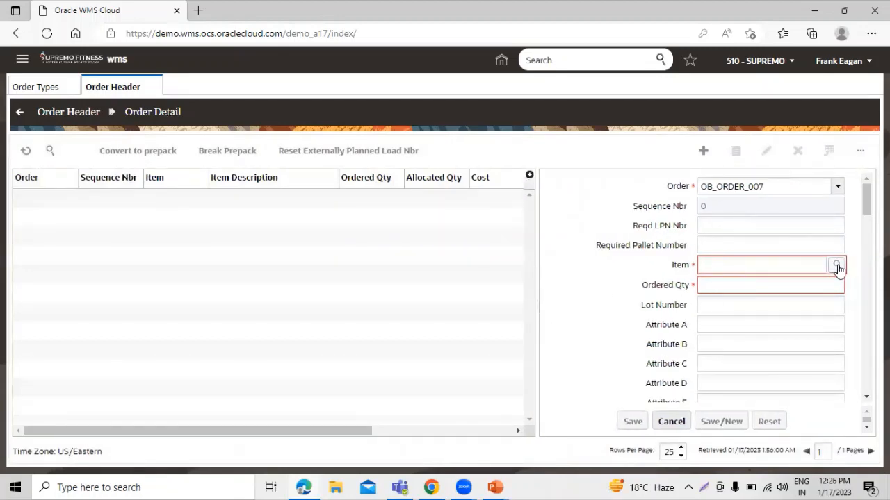
# Pick item MFG9303 from the item search results for the new detail line
pyautogui.click(834, 265)
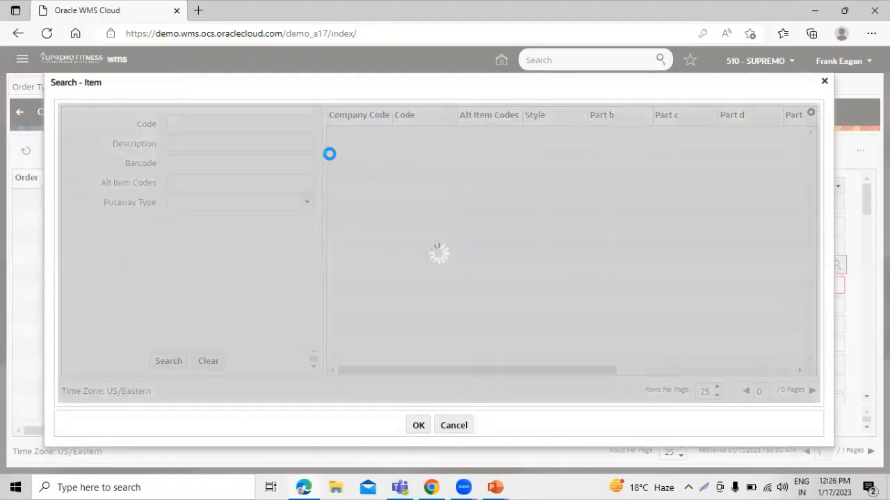
pyautogui.click(168, 362)
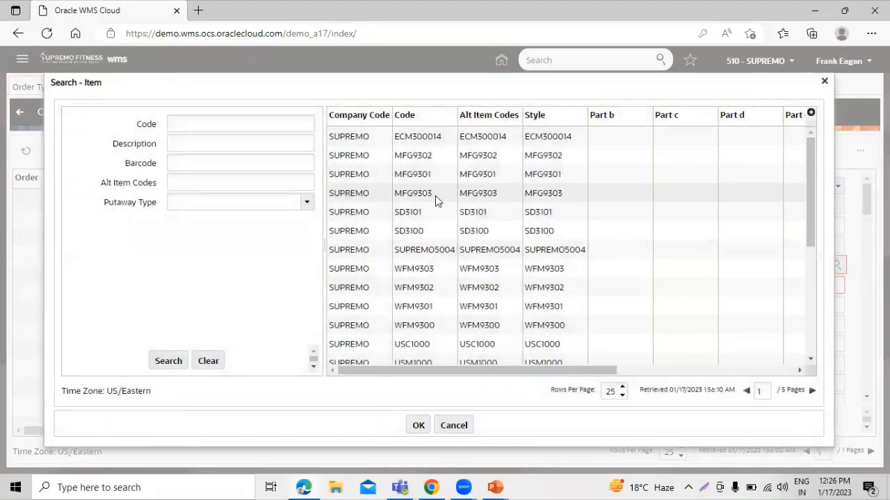
pyautogui.click(414, 192)
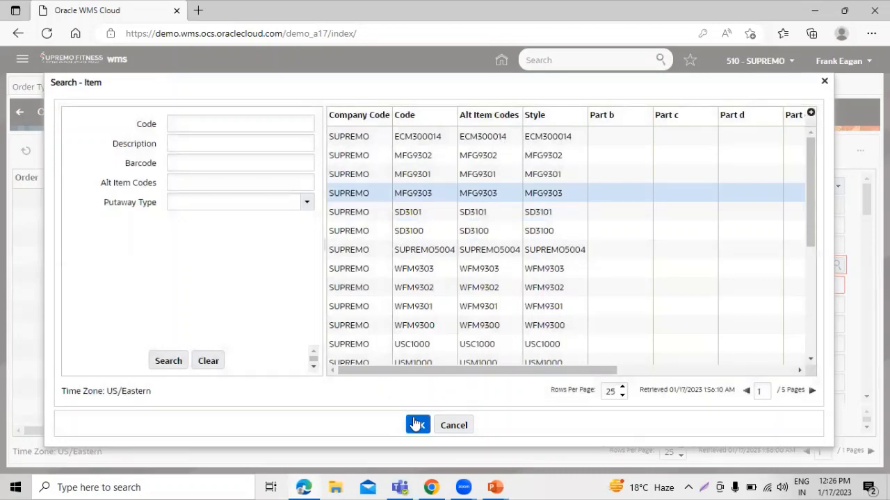
pyautogui.click(414, 425)
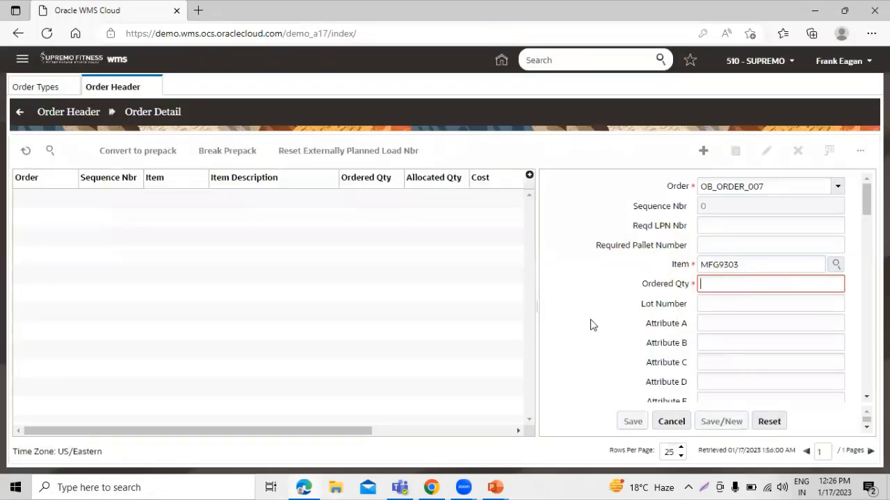
# Enter ordered quantity 1000 and save the MFG9303 detail line
pyautogui.write('1000')
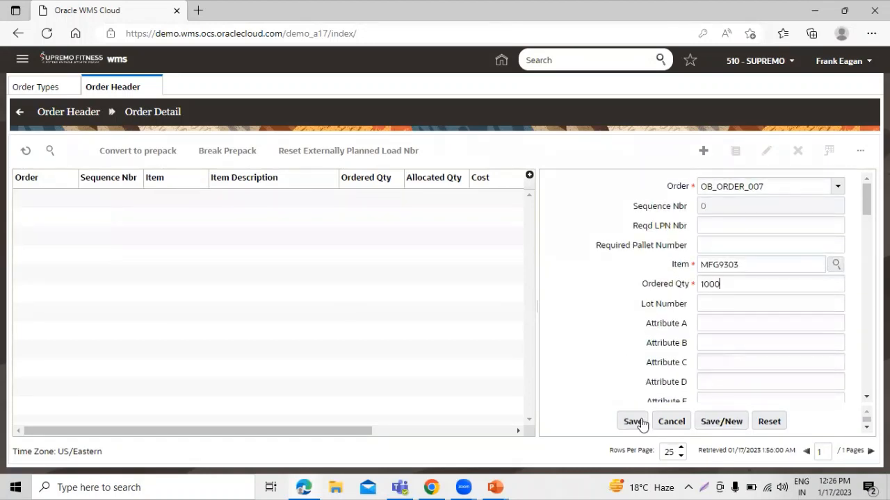
pyautogui.click(631, 421)
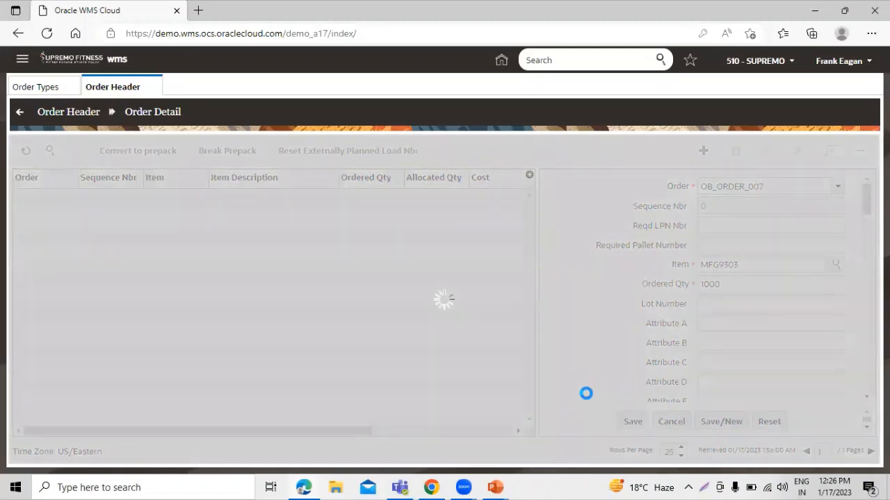
pyautogui.click(632, 421)
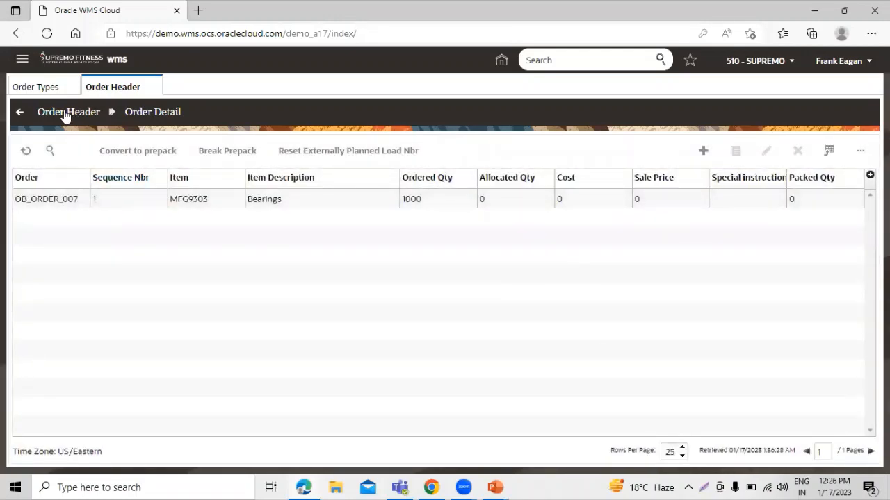
# Return via the Order Header breadcrumb to the list showing OB_ORDER_007
pyautogui.click(19, 111)
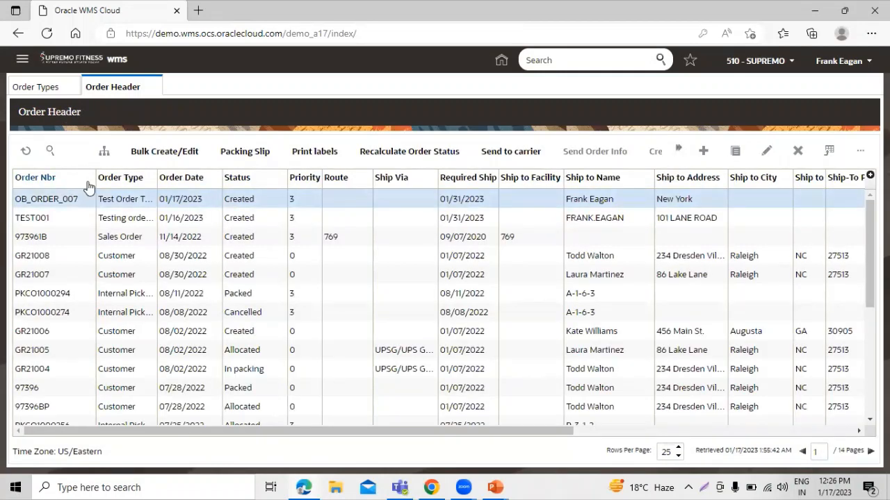
pyautogui.moveTo(78, 187)
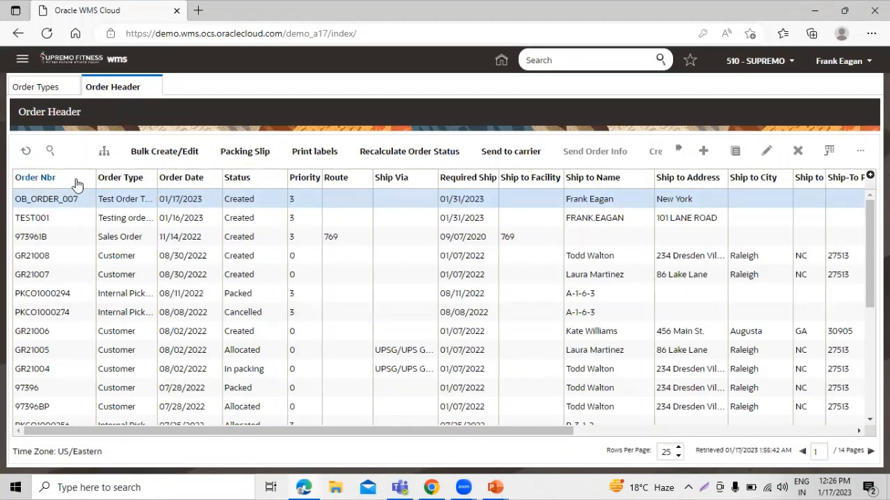